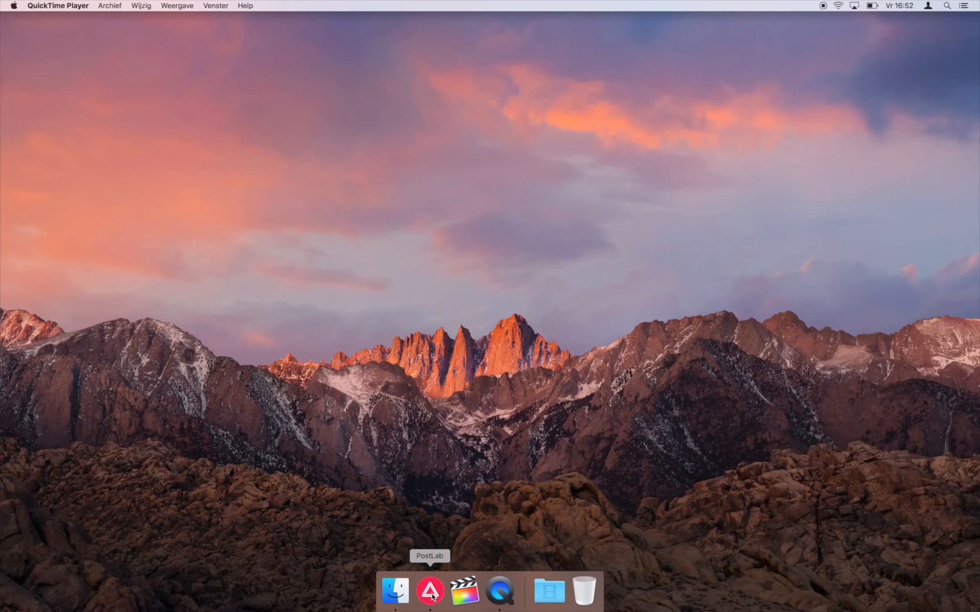
- Launch PostLab from the Dock and connect to its server showing the project groups
click(429, 590)
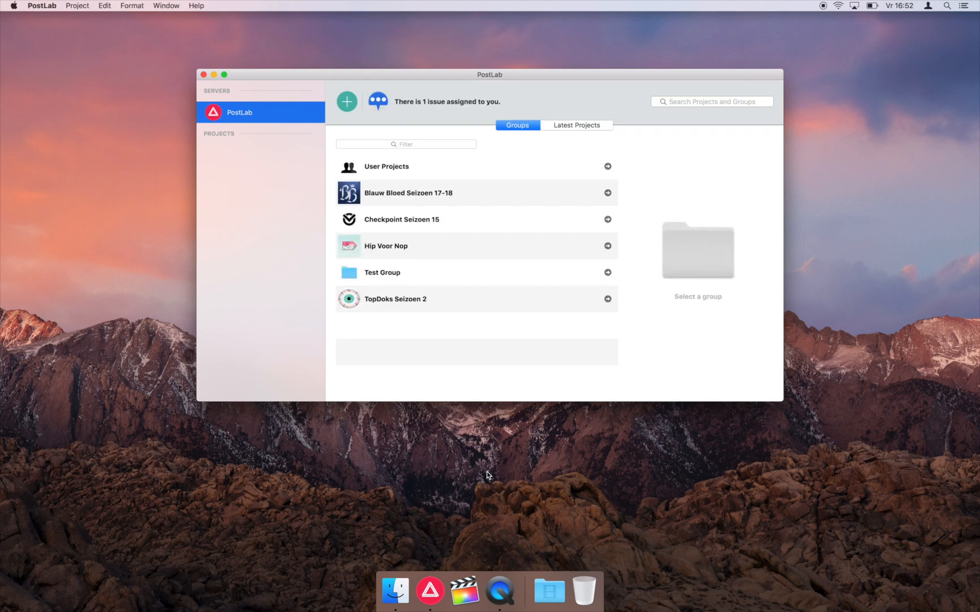
mouse_move(500, 277)
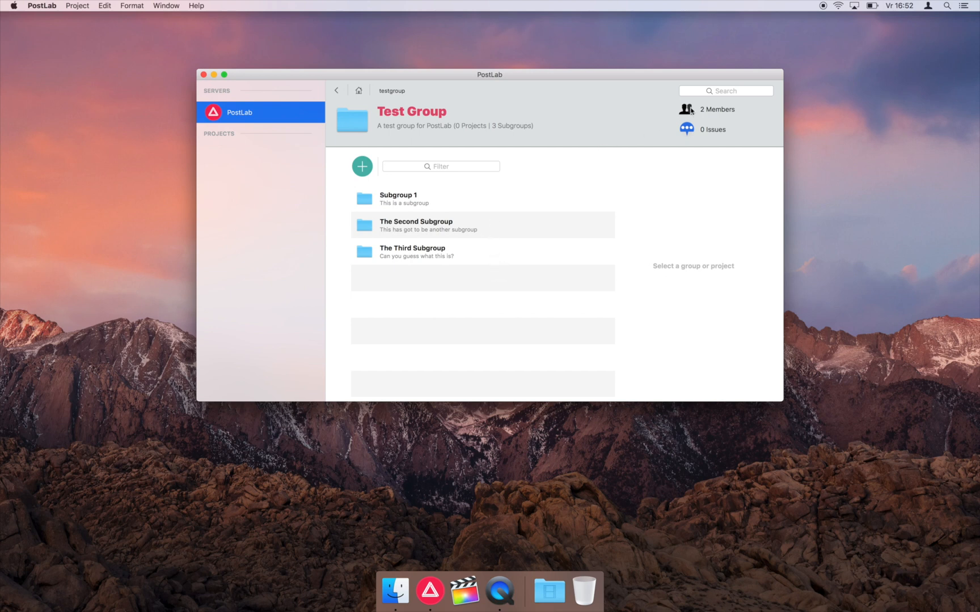
- Review the Test Group's two members and roles, then enter Subgroup 1
click(716, 109)
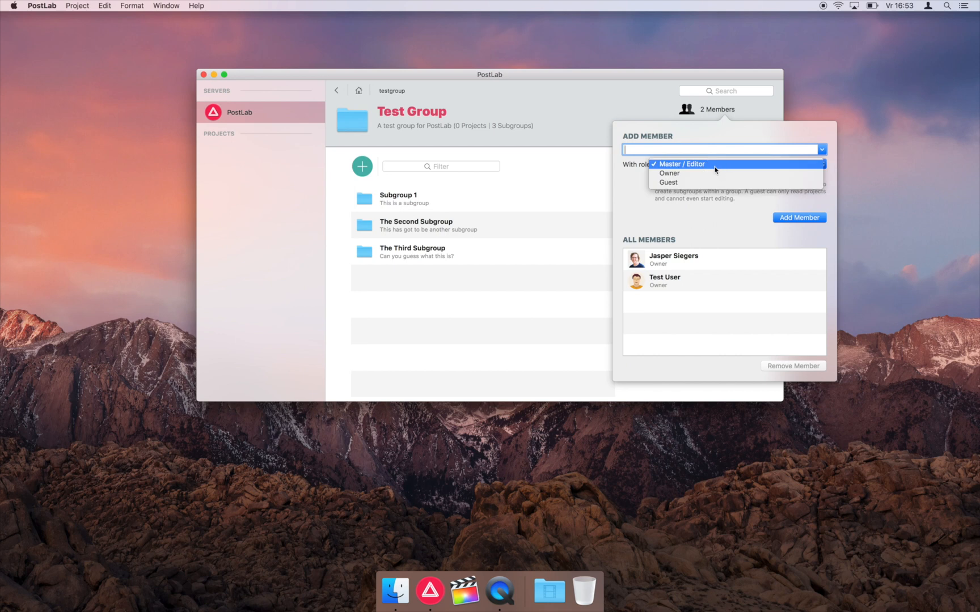
click(680, 163)
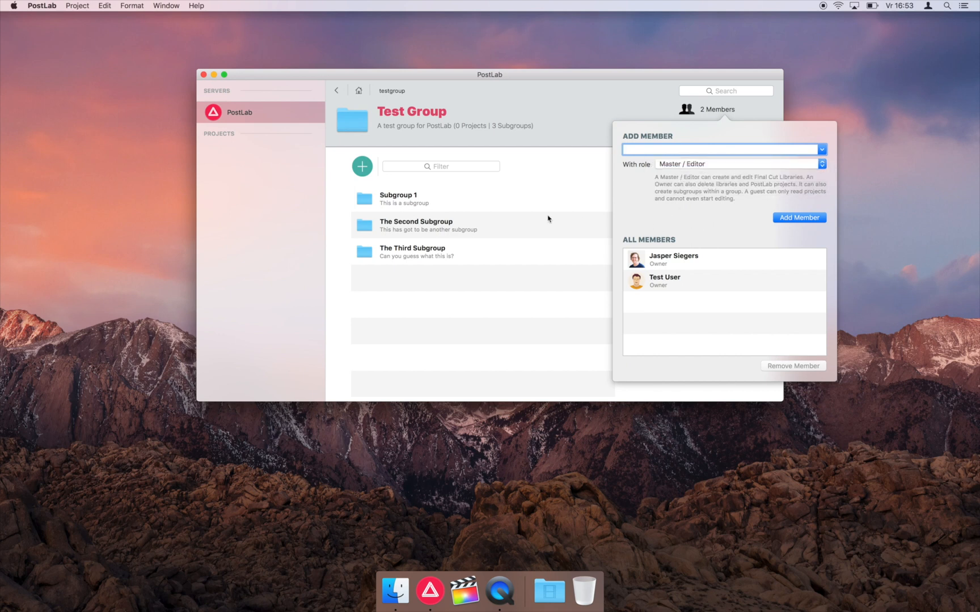
click(479, 198)
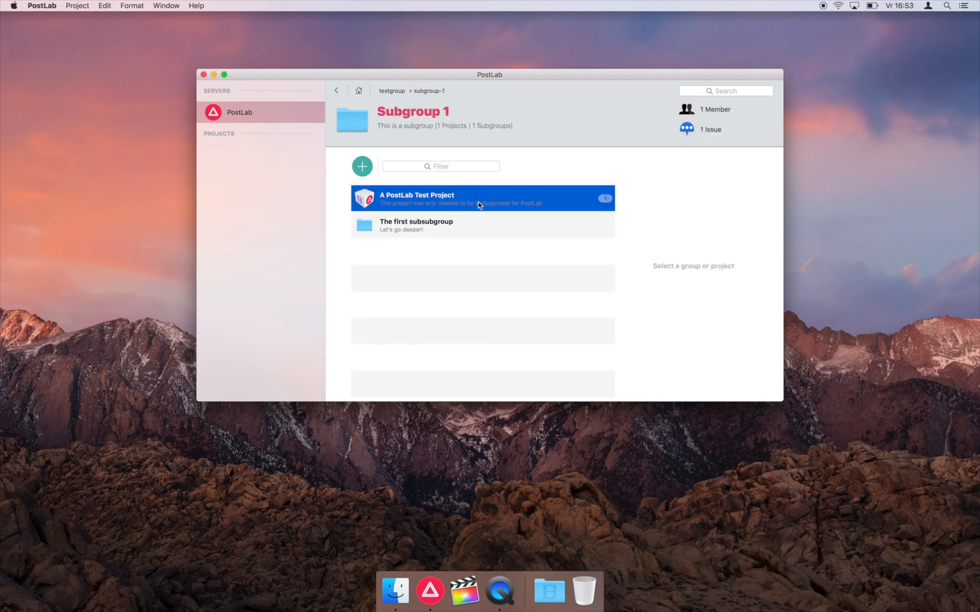
- Select A PostLab Test Project to view its Final_Cut and Pre_Cut libraries in the details panel
click(481, 199)
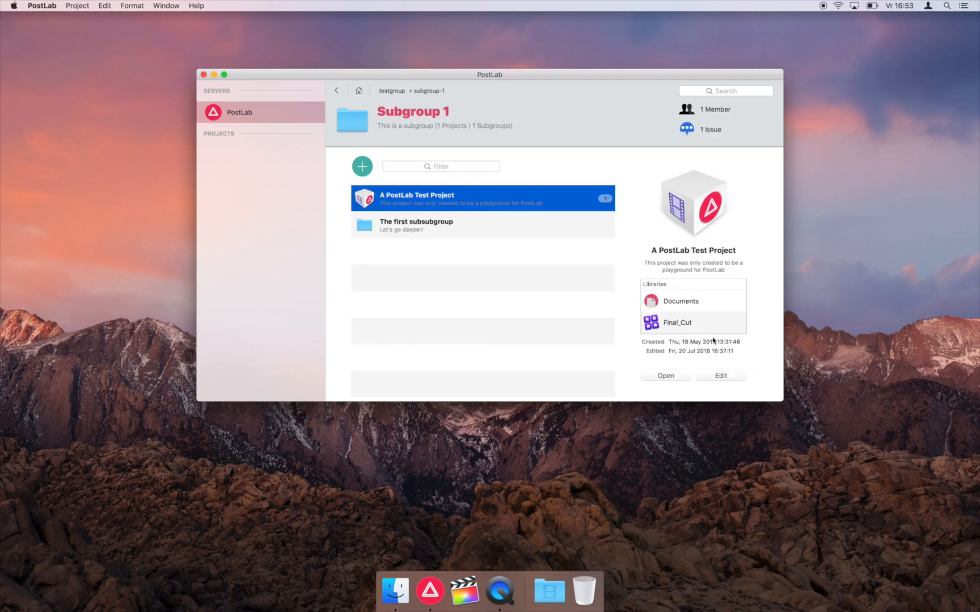
scroll(down, 3)
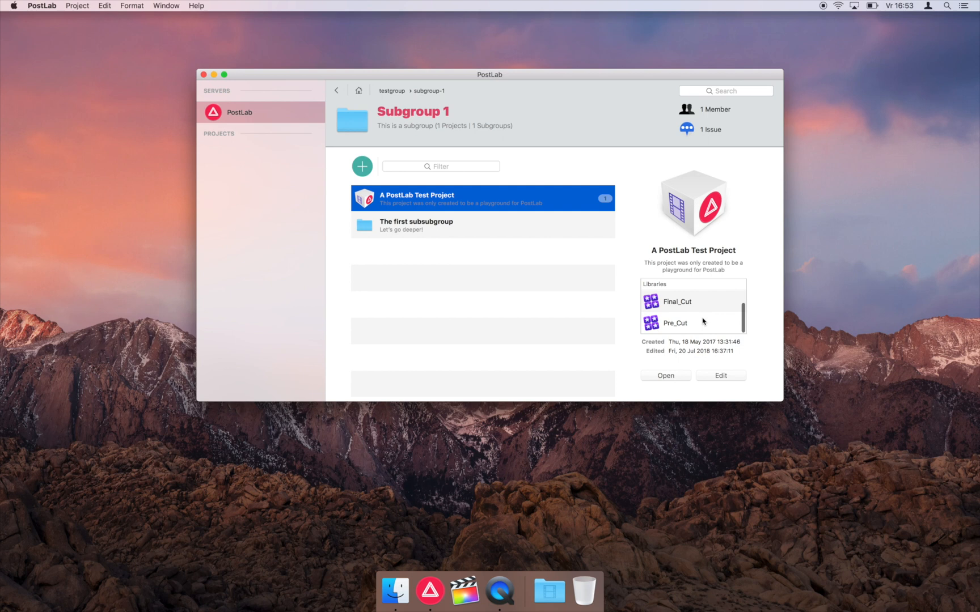
mouse_move(512, 234)
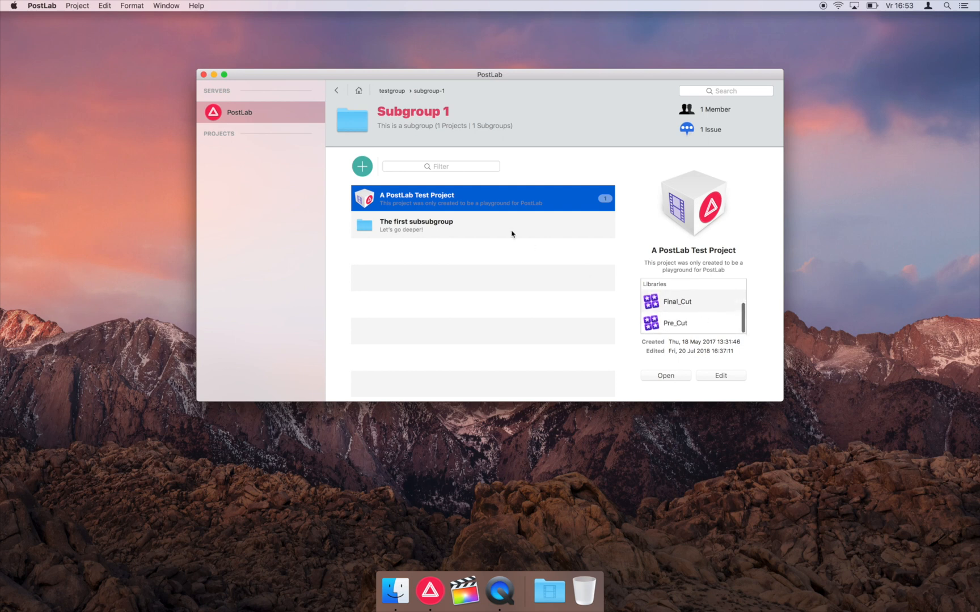
mouse_move(504, 209)
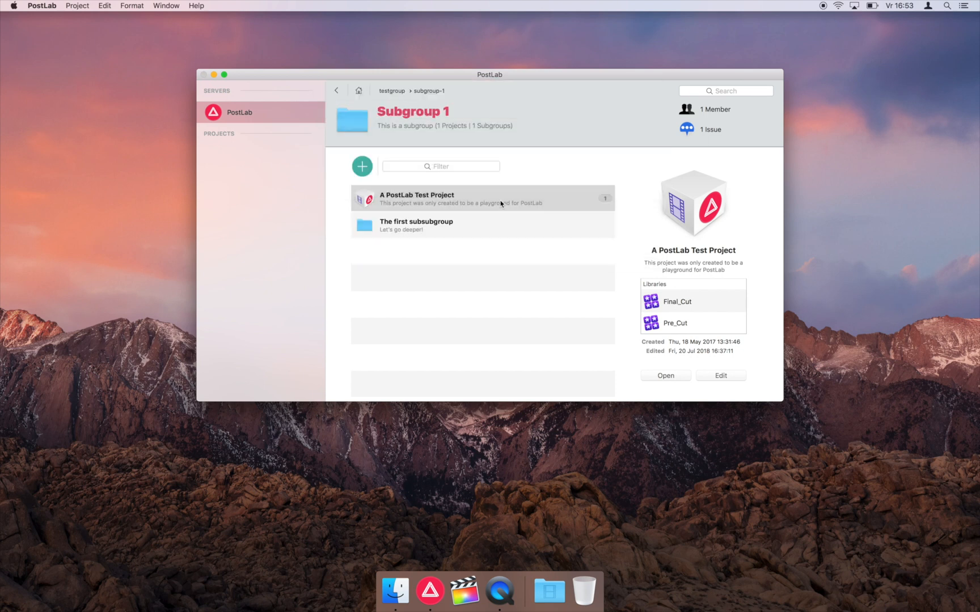
- Enter A PostLab Test Project and scan its activity feed of library, document and issue events
click(665, 376)
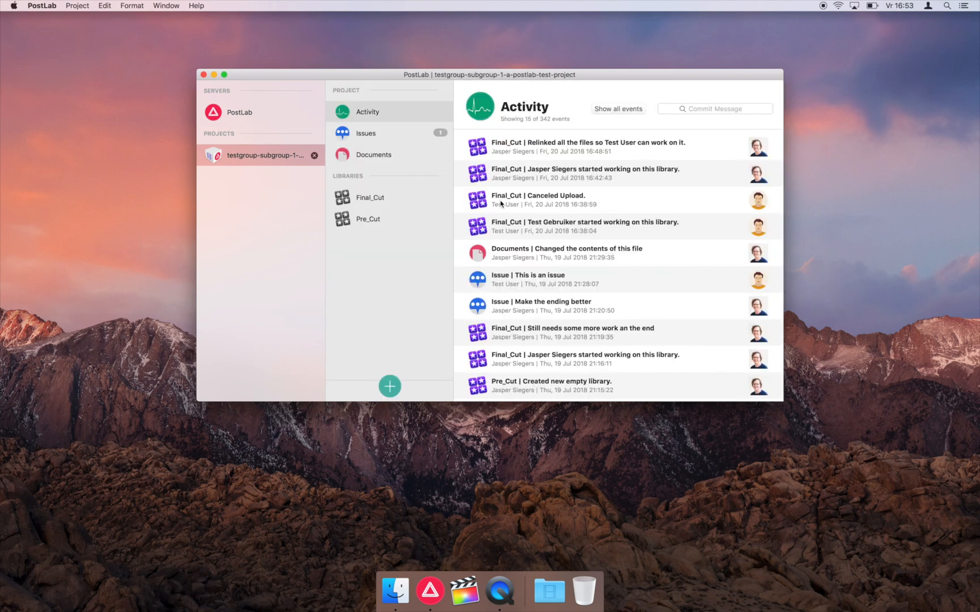
mouse_move(555, 225)
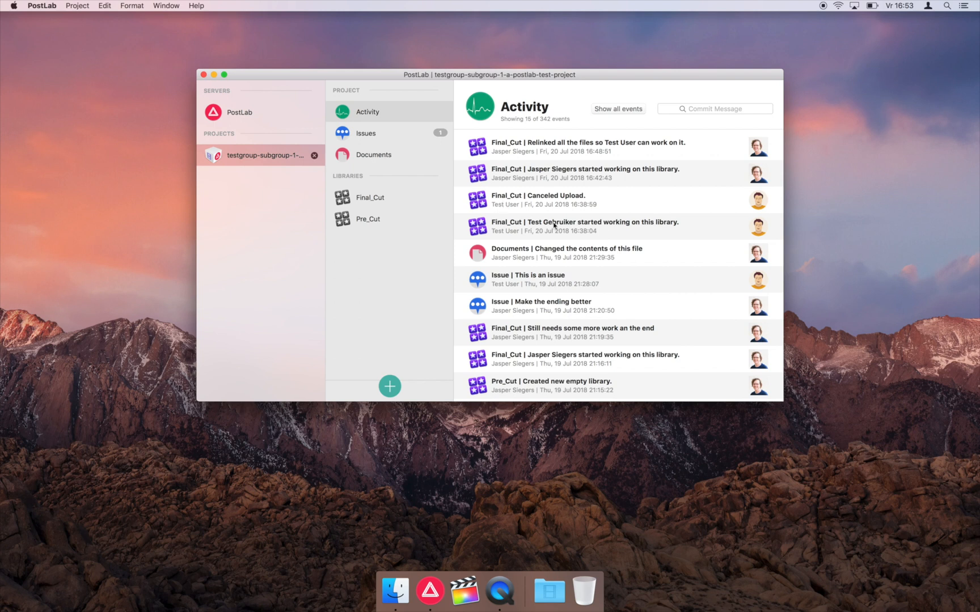
scroll(down, 3)
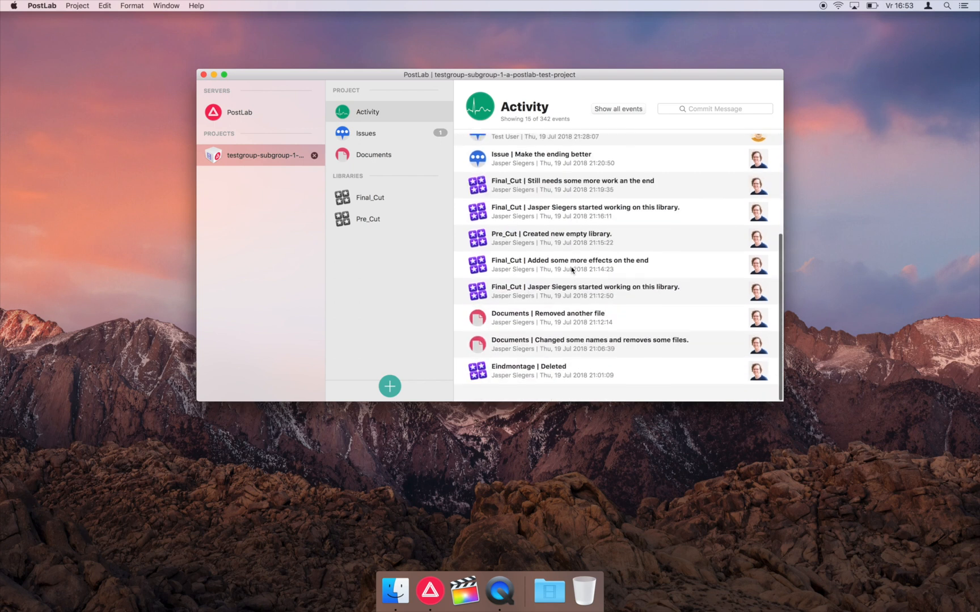
scroll(up, 3)
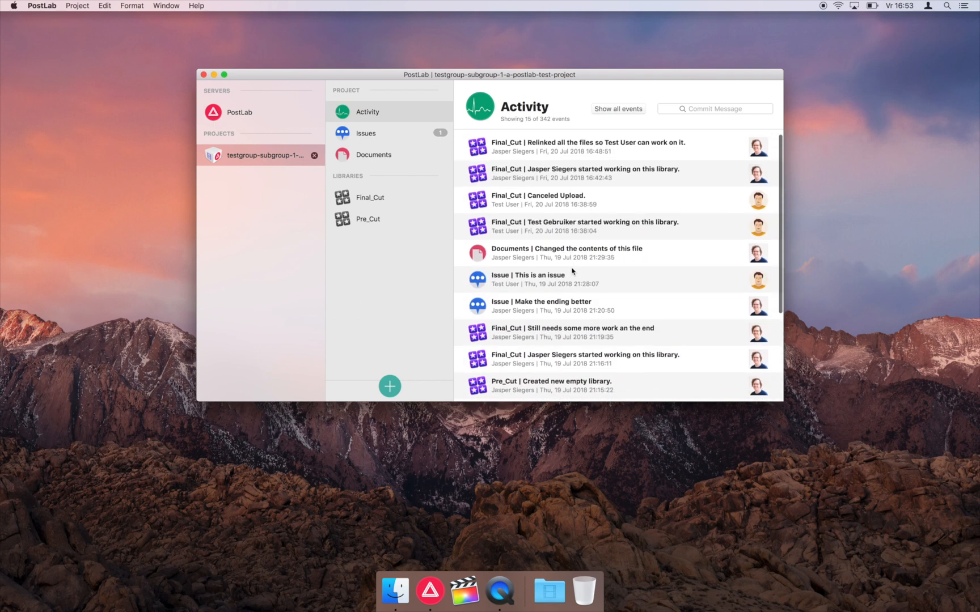
click(374, 155)
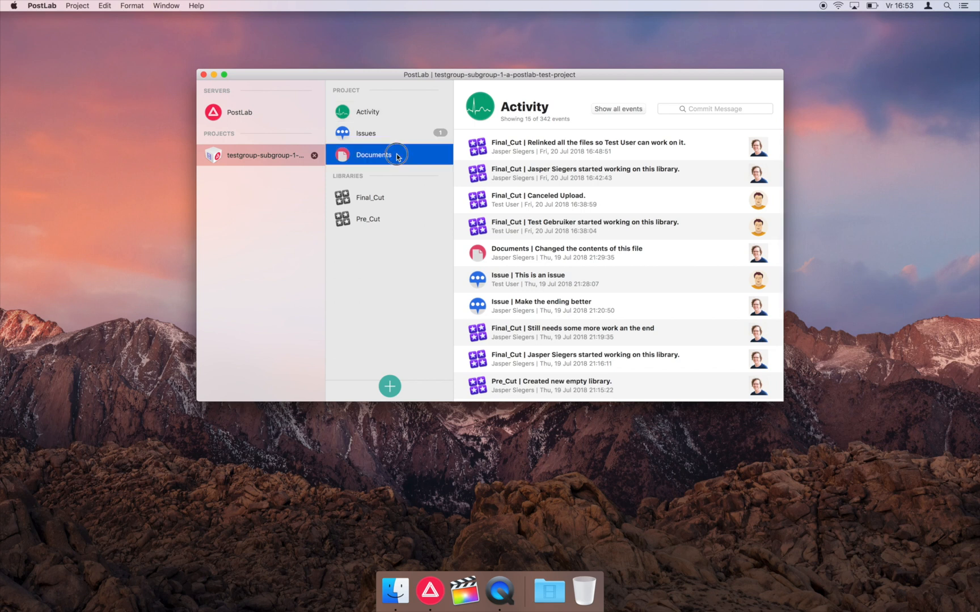
- View the project's testing-purposes .rtf document, then go to the Issues list
click(373, 154)
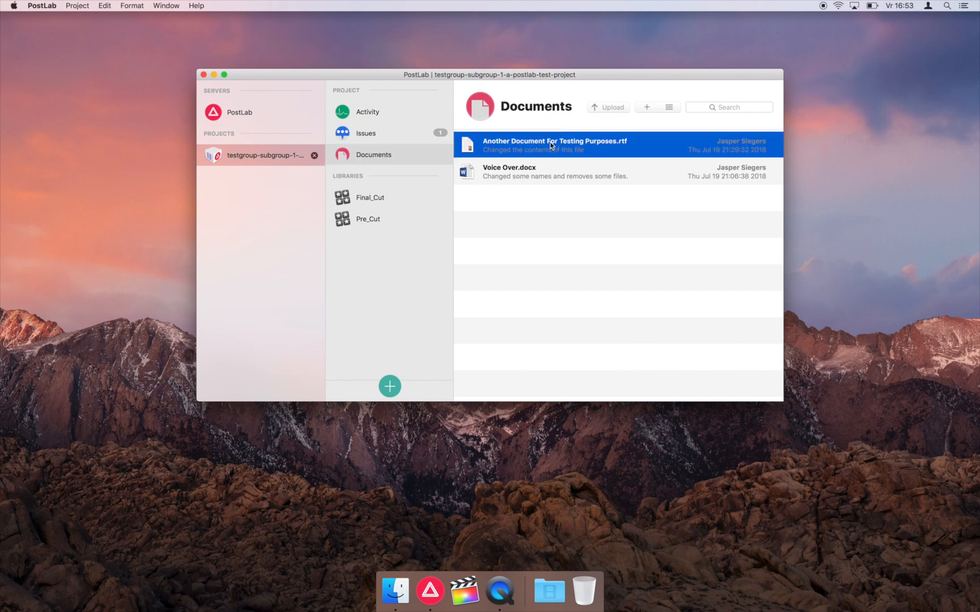
double_click(553, 140)
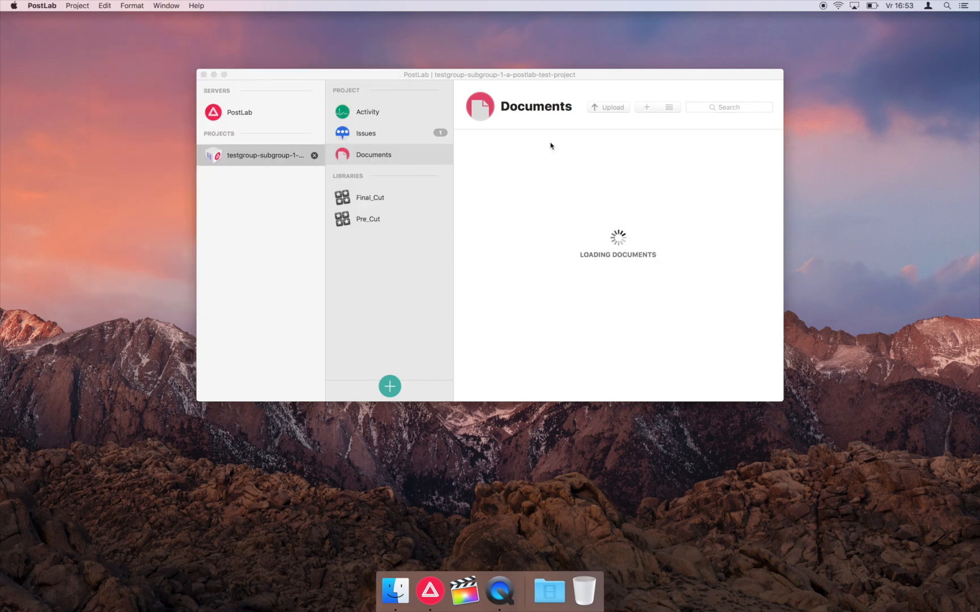
click(366, 133)
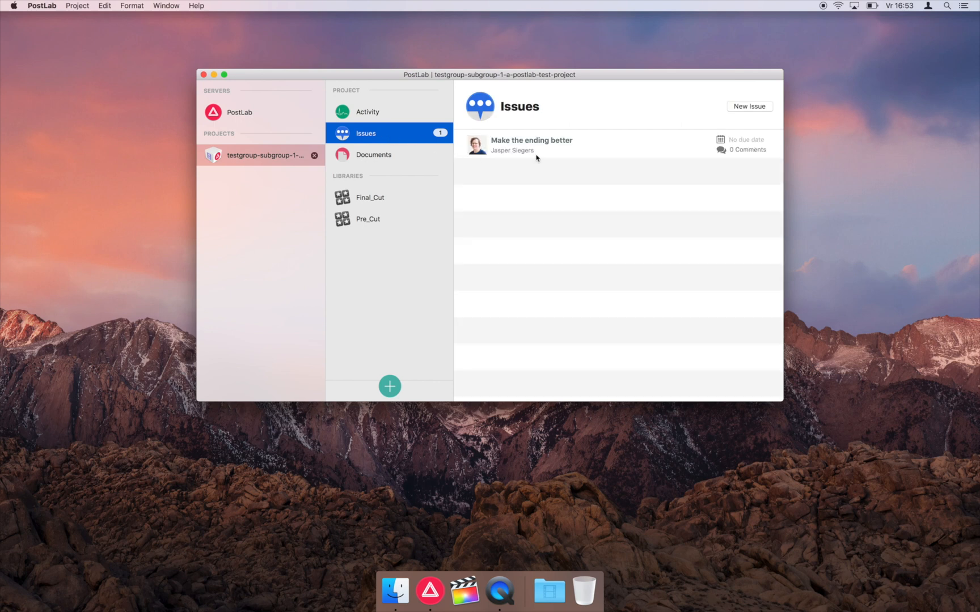
- Reply 'Sure Thing!' on the Make the ending better issue, then select the Final_Cut library
click(532, 145)
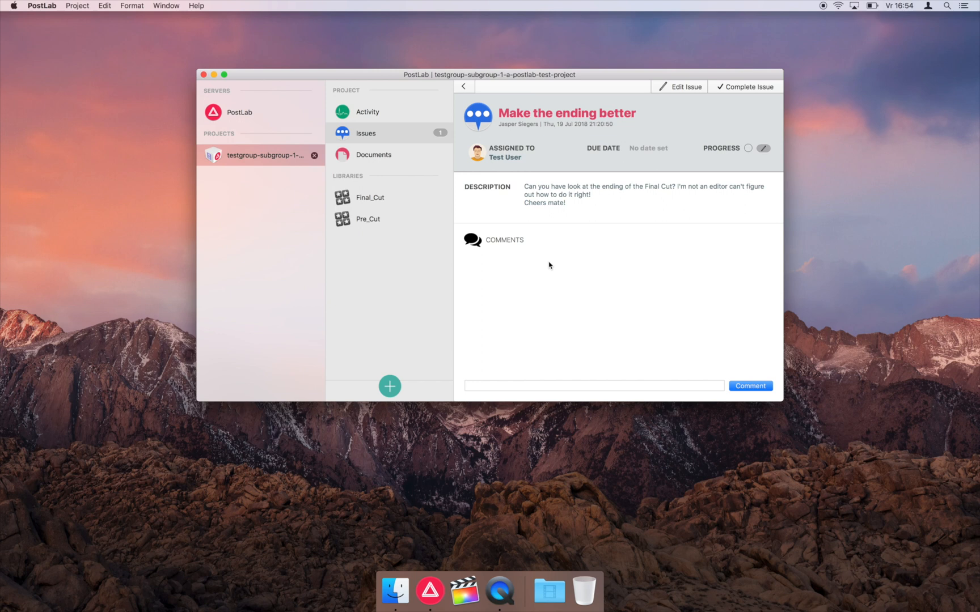
mouse_move(516, 381)
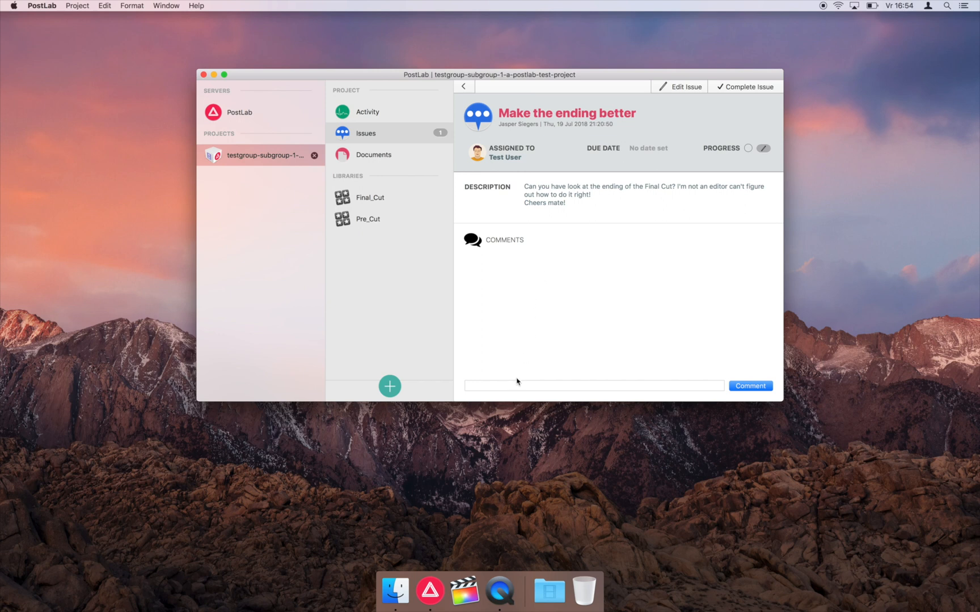
text(Sut)
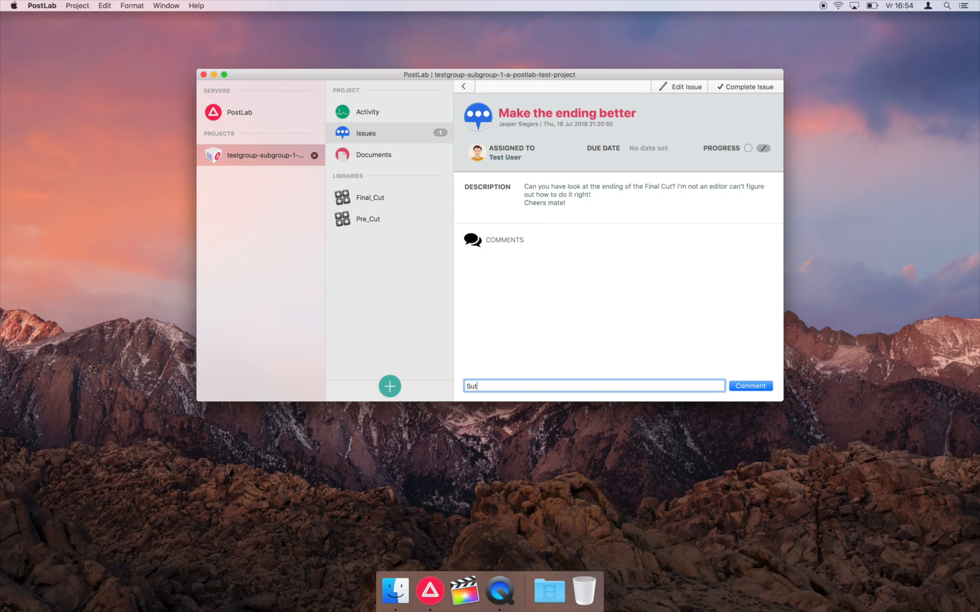
text(Sure Thing)
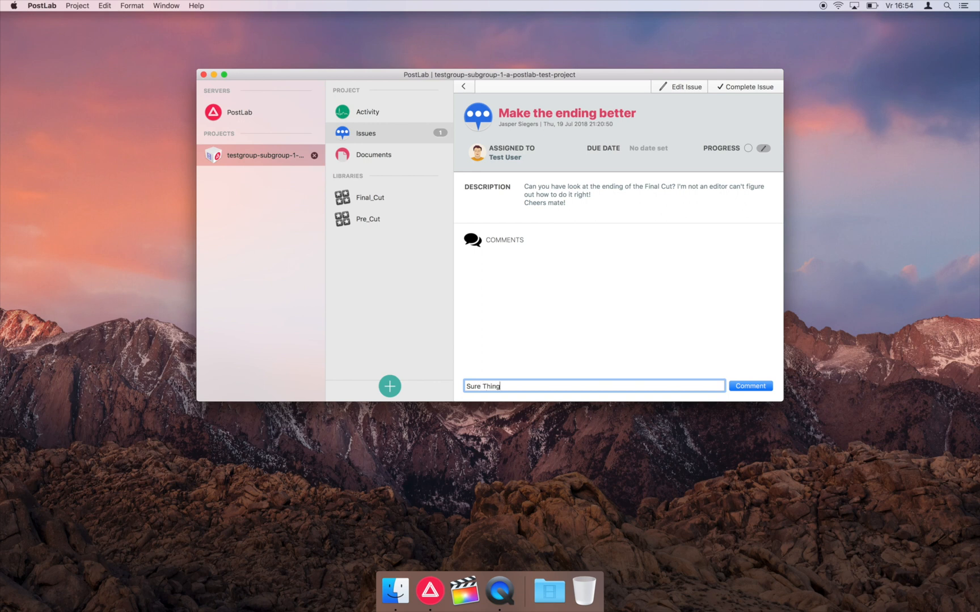
text(!)
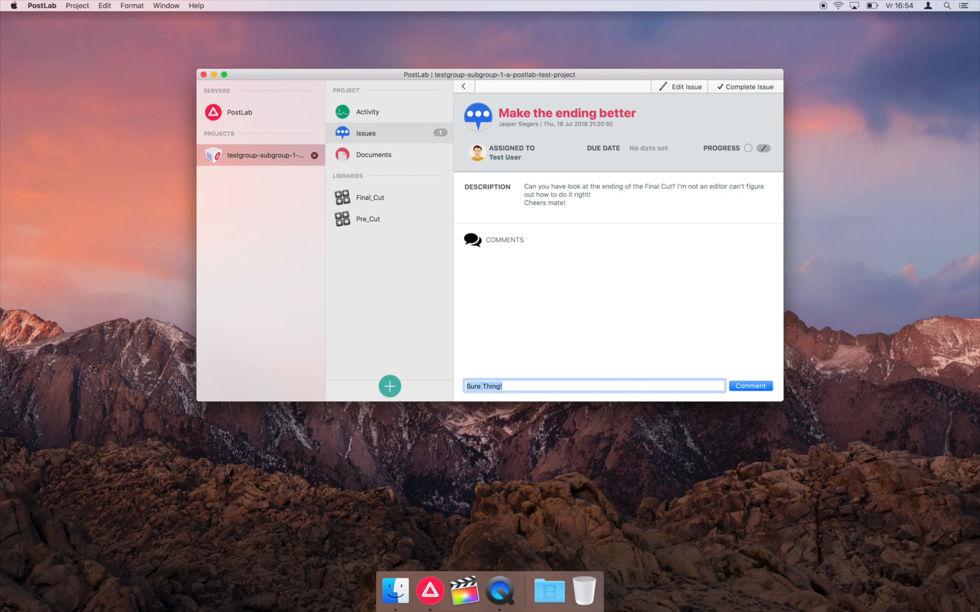
click(750, 385)
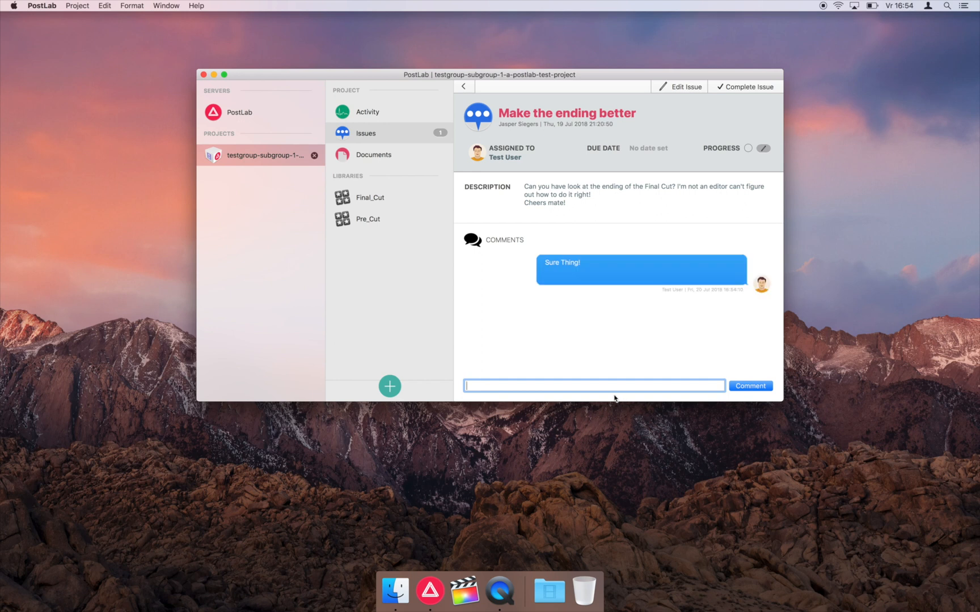
click(369, 198)
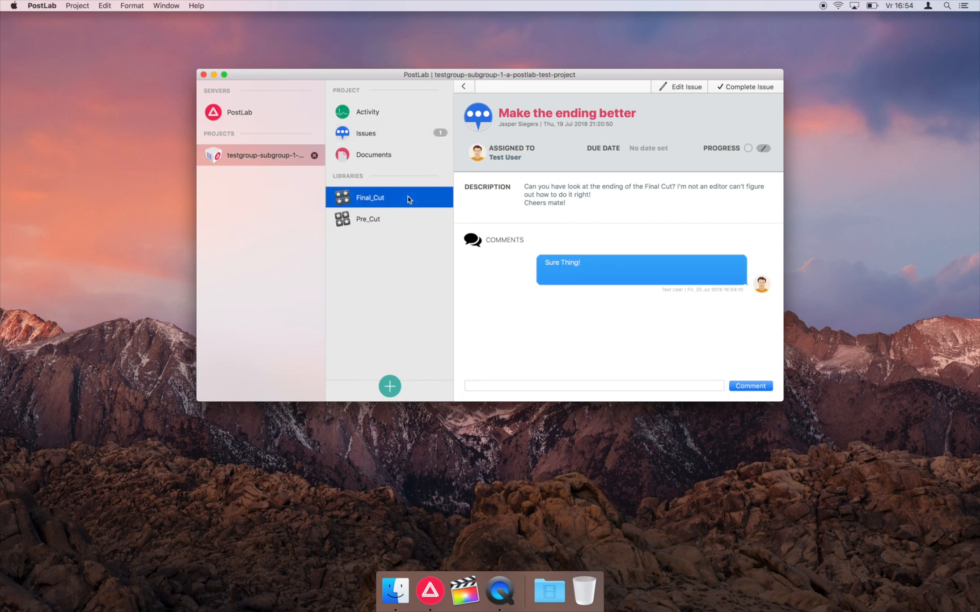
click(368, 197)
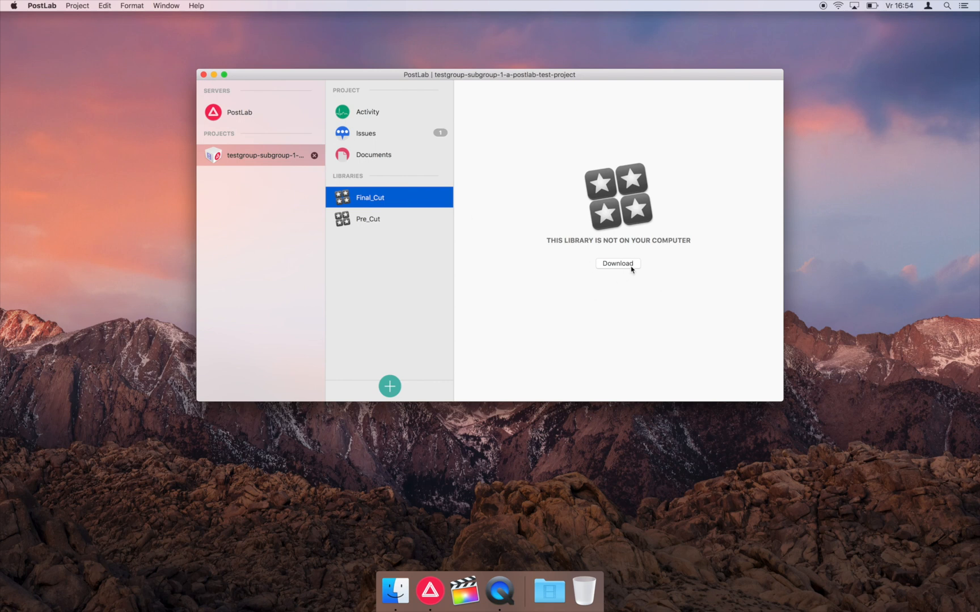
click(618, 263)
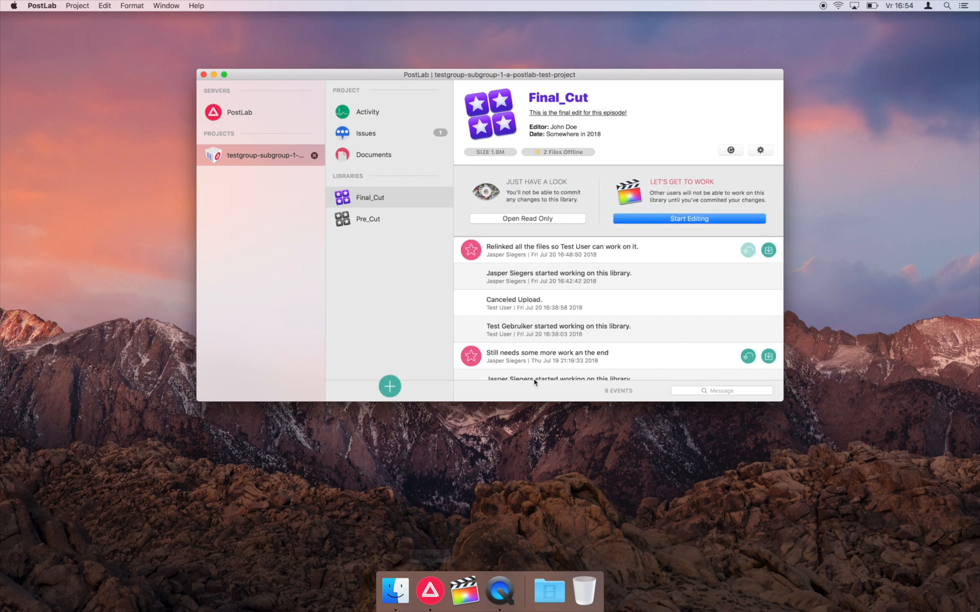
mouse_move(566, 78)
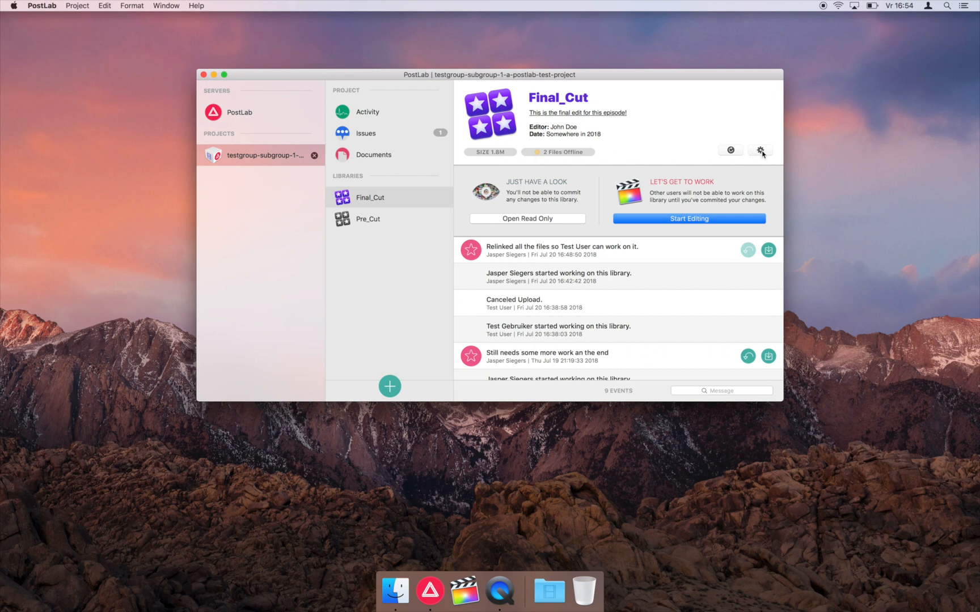
click(760, 150)
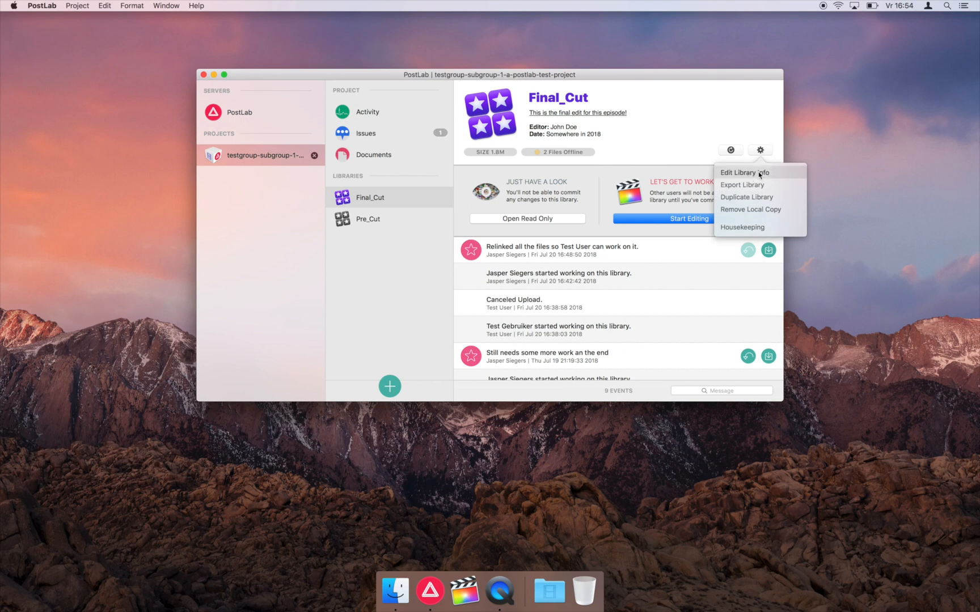
click(744, 172)
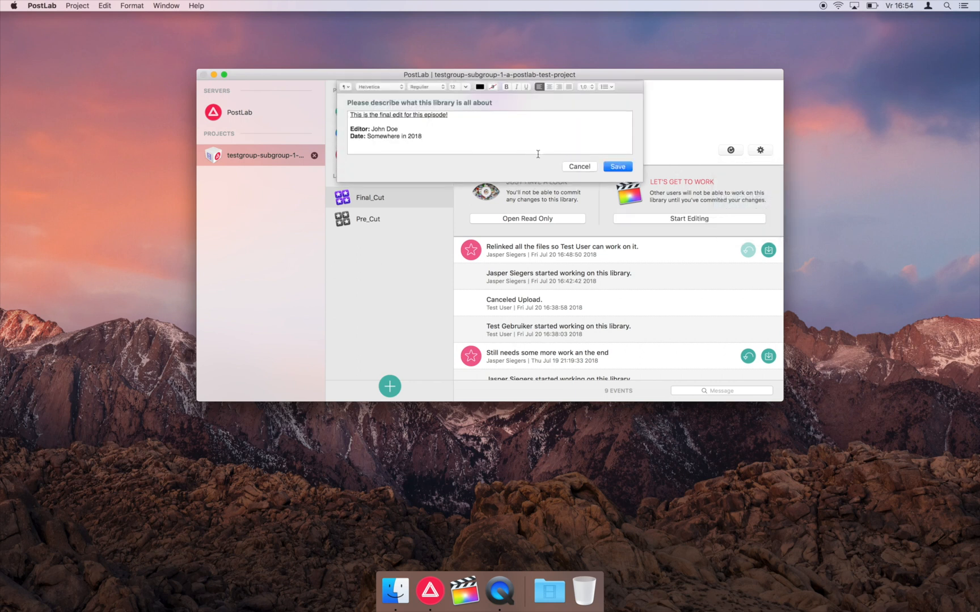
mouse_move(551, 163)
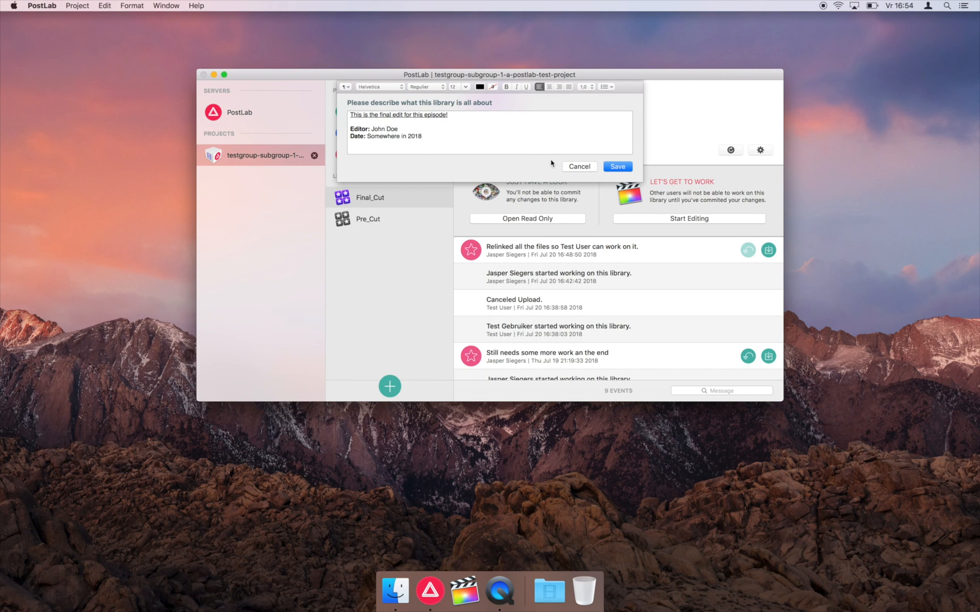
click(616, 167)
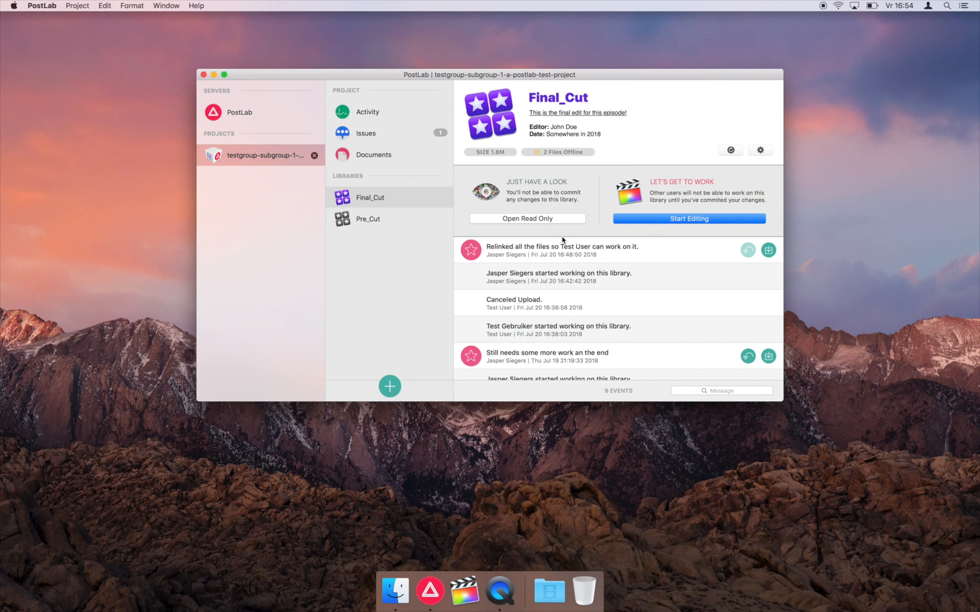
mouse_move(644, 219)
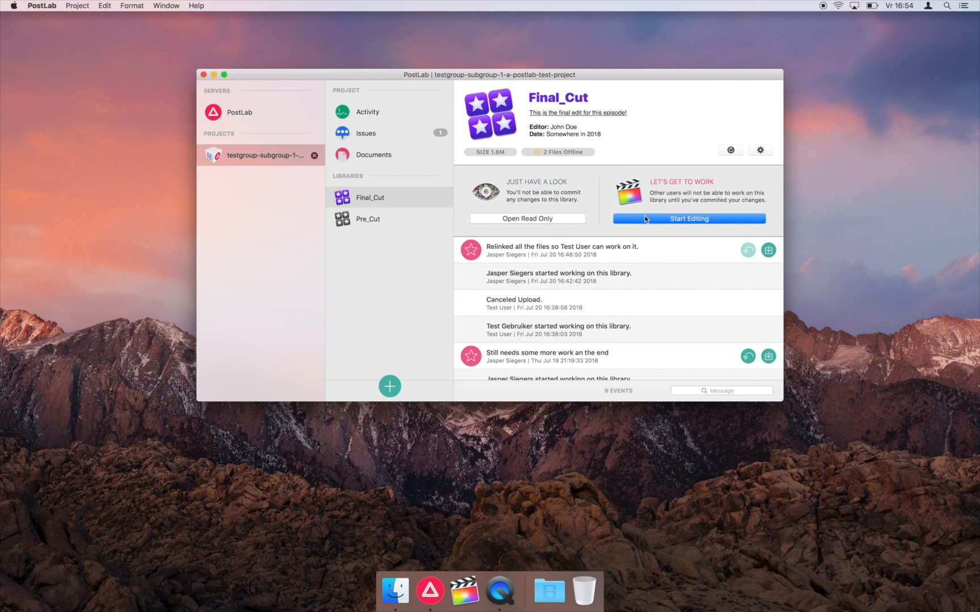
mouse_move(594, 283)
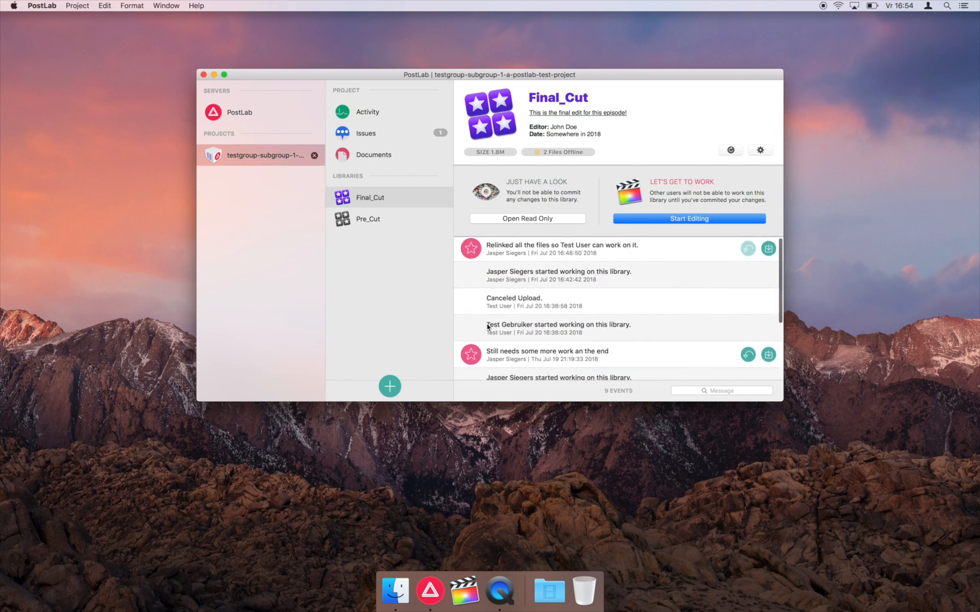
- Scan the Final_Cut library's event history and begin an editing session with Start Editing
scroll(down, 3)
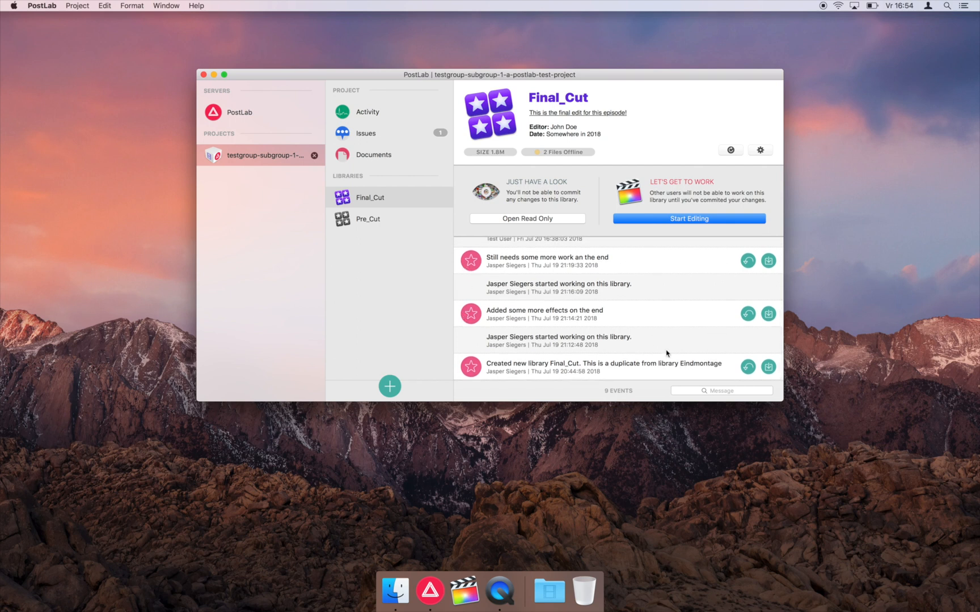
mouse_move(615, 305)
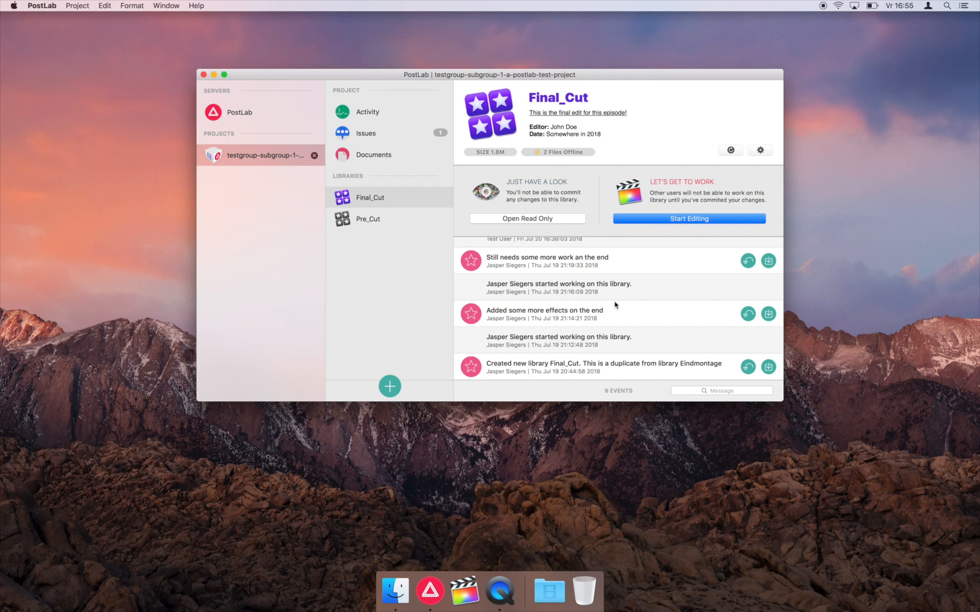
scroll(up, 3)
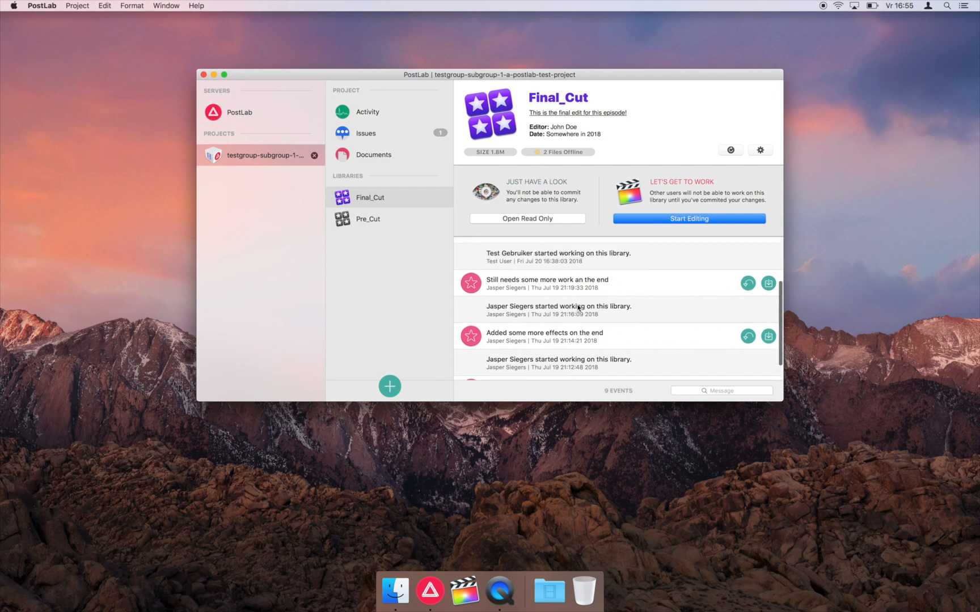
scroll(up, 3)
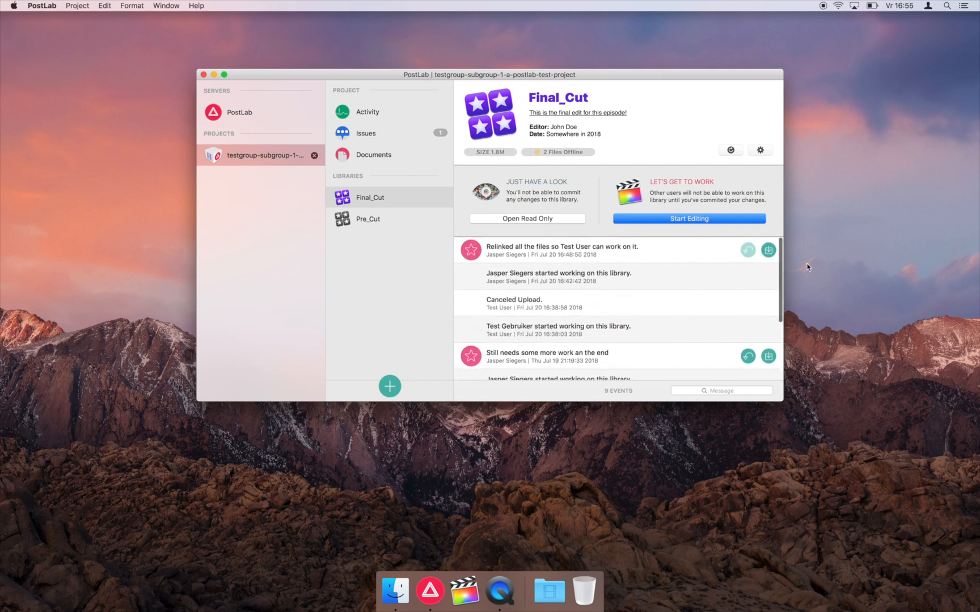
click(688, 219)
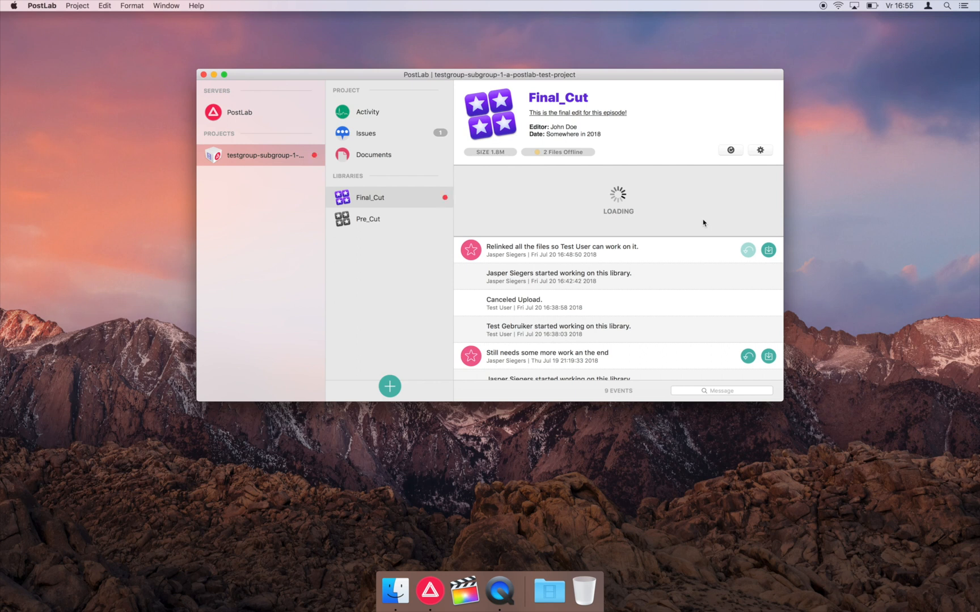
- Launch the checked-out Final_Cut library in Final Cut Pro
click(463, 590)
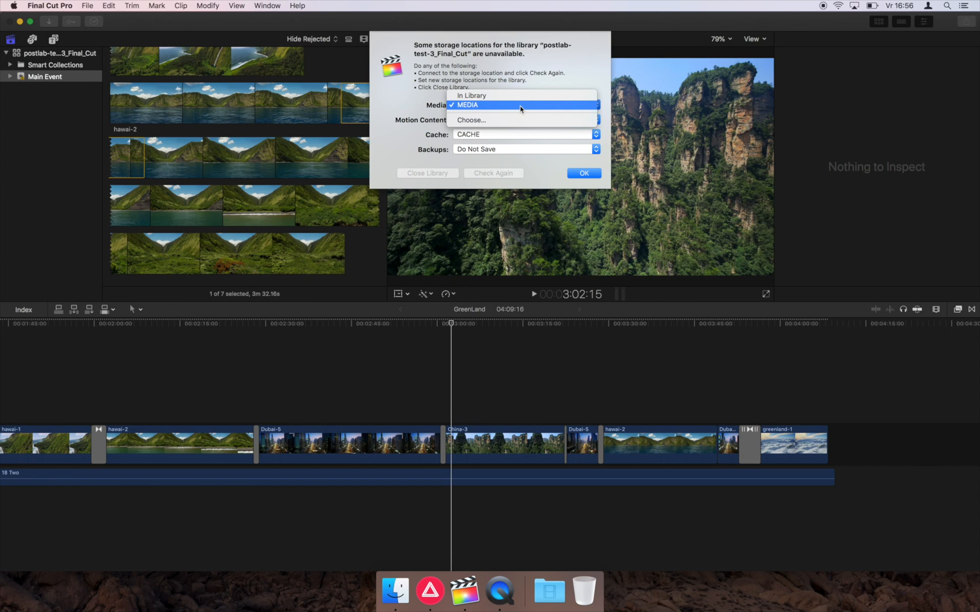
- Keep the library's media location at MEDIA and apply a Band transition near the end of the GreenLand timeline
click(465, 105)
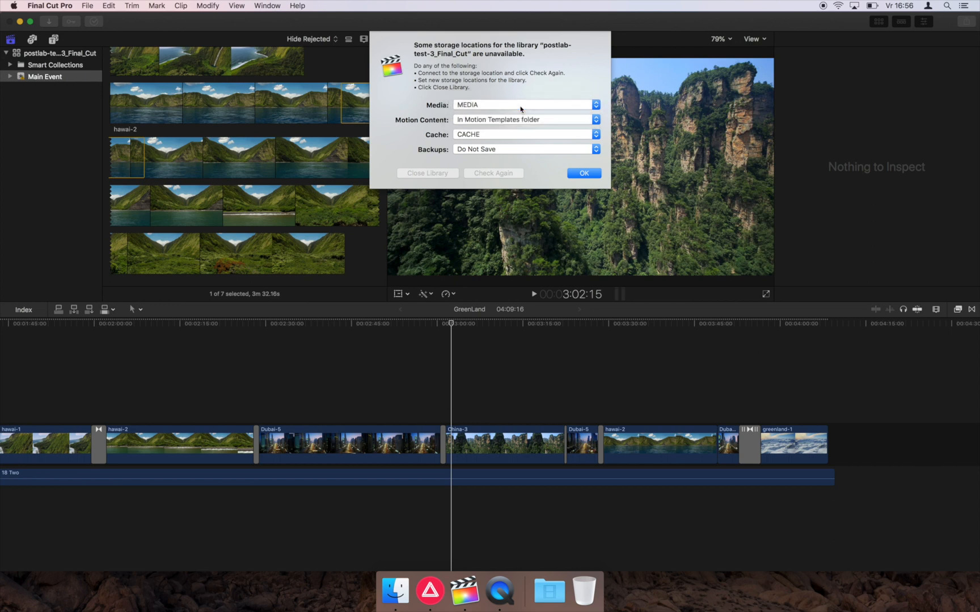
mouse_move(528, 80)
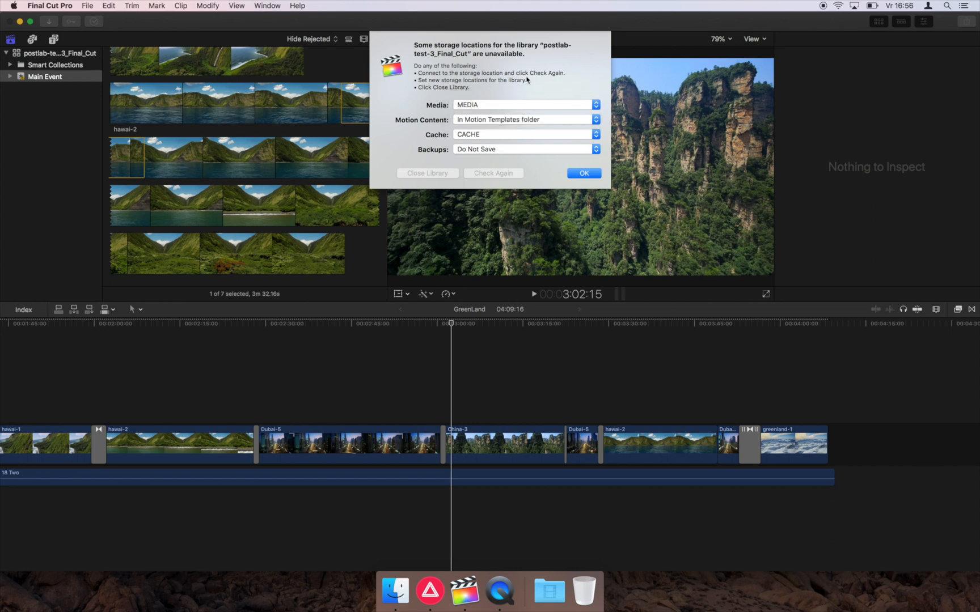
mouse_move(631, 244)
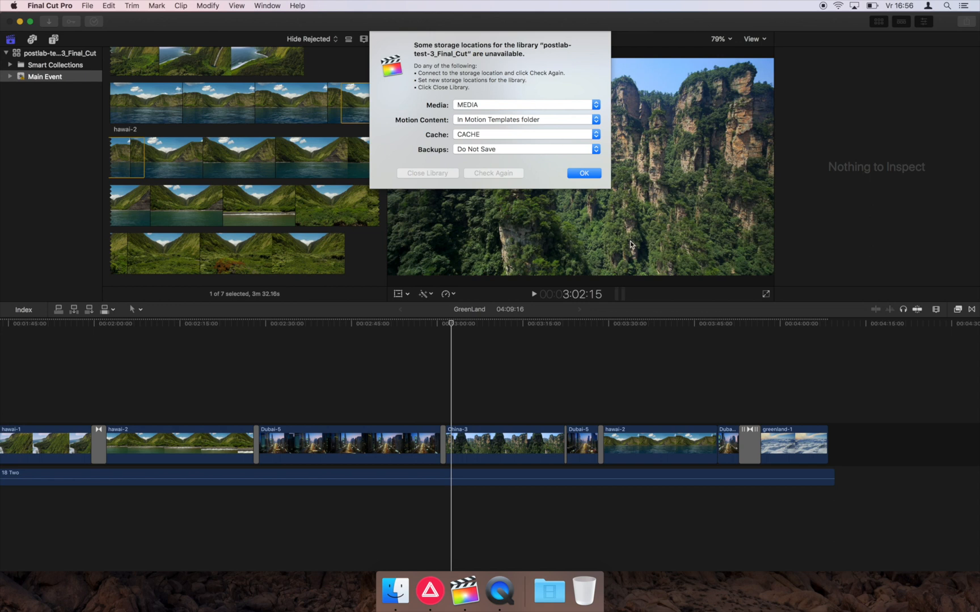
click(583, 173)
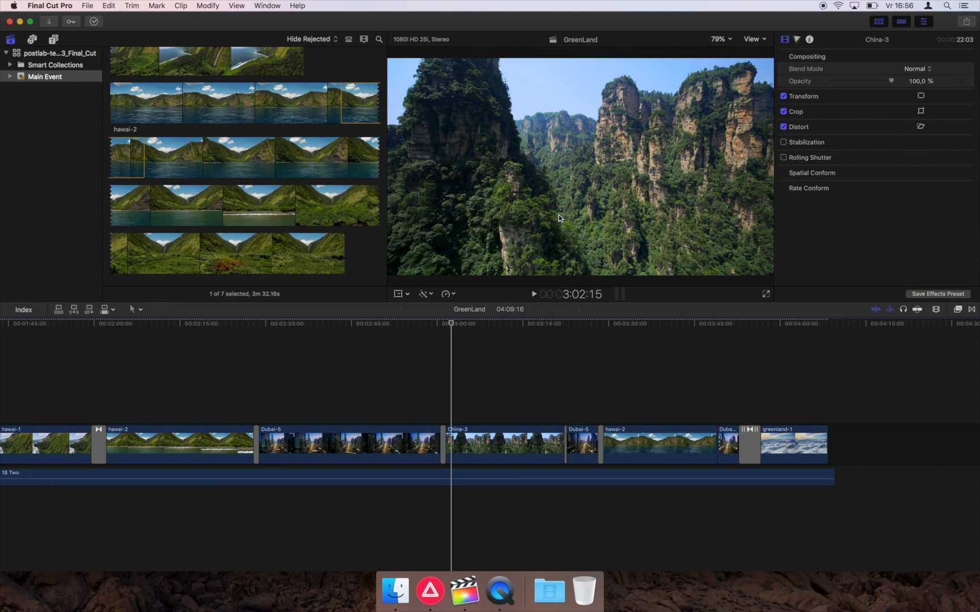
mouse_move(572, 290)
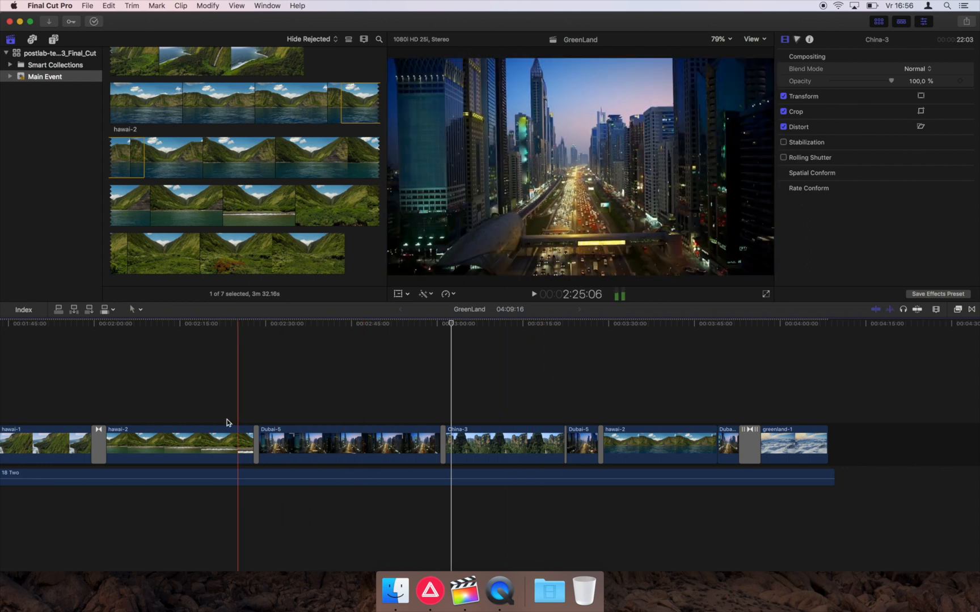
click(727, 443)
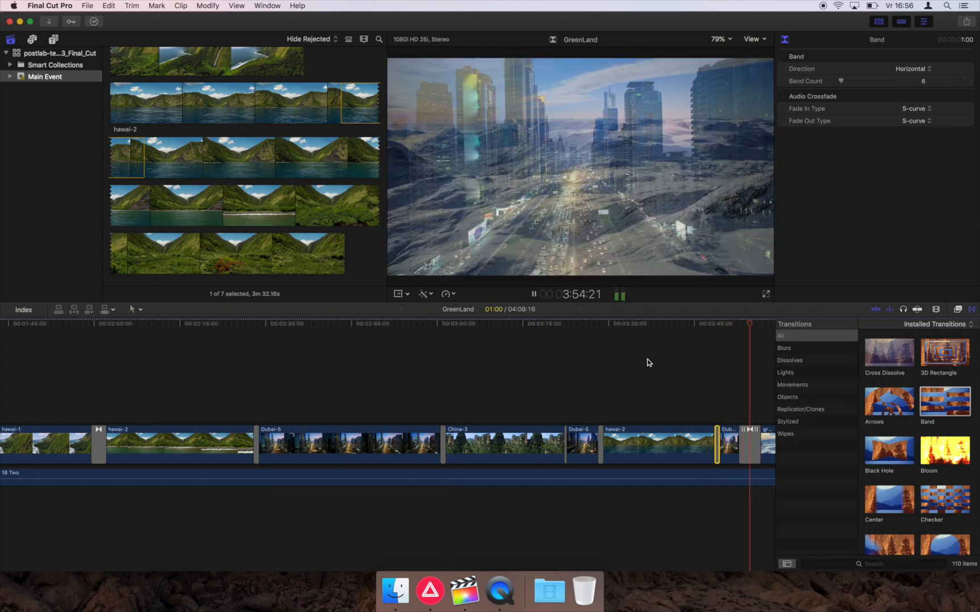
- In Step 2 Upload Your Work, write 'Added a nice effect and it works much better'
click(429, 589)
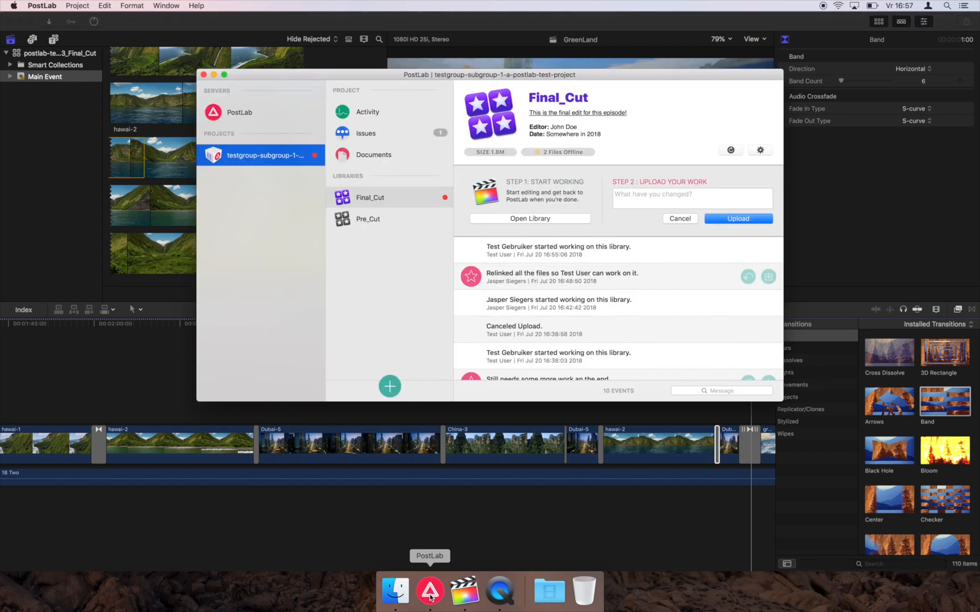
mouse_move(651, 327)
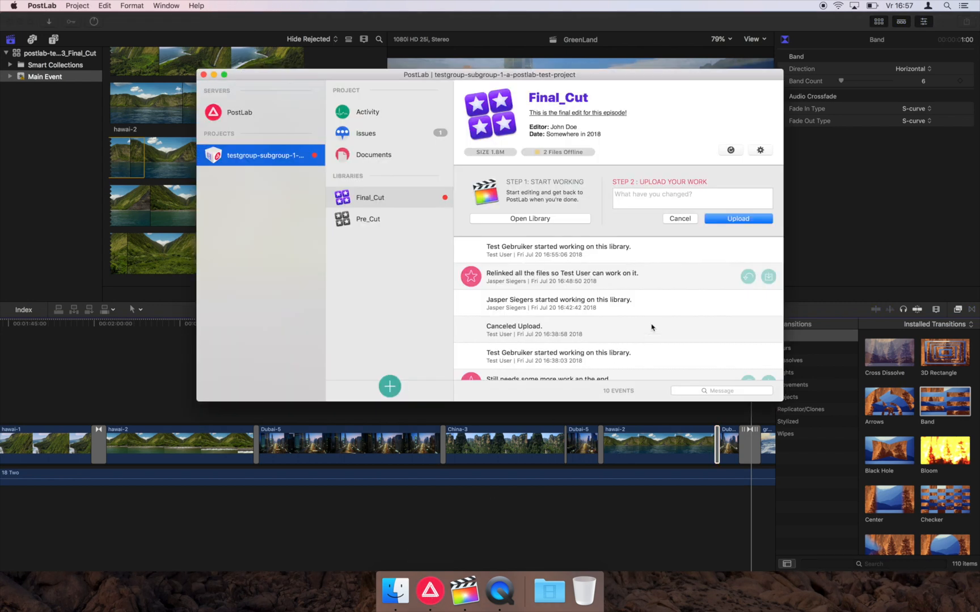
mouse_move(449, 198)
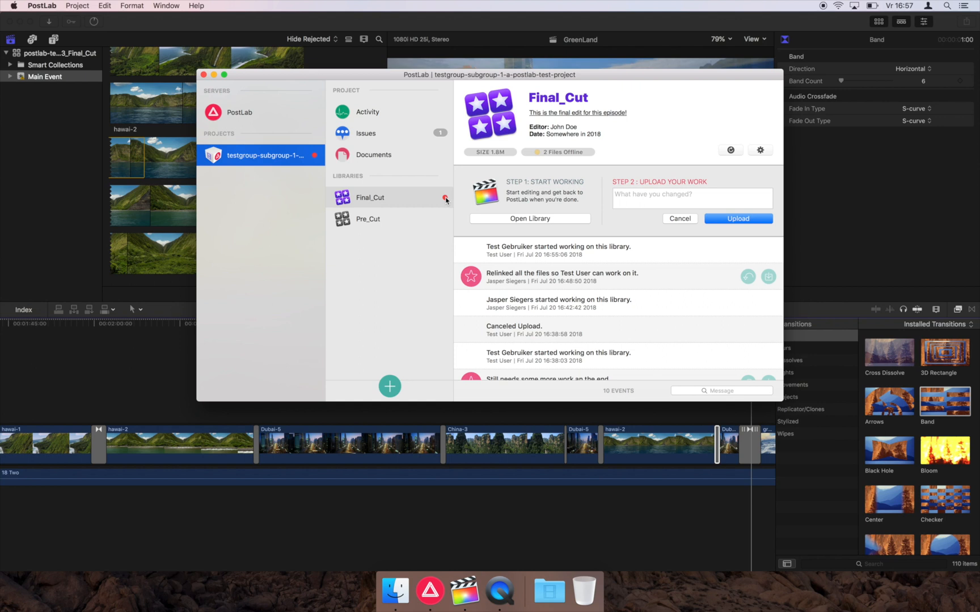
click(692, 197)
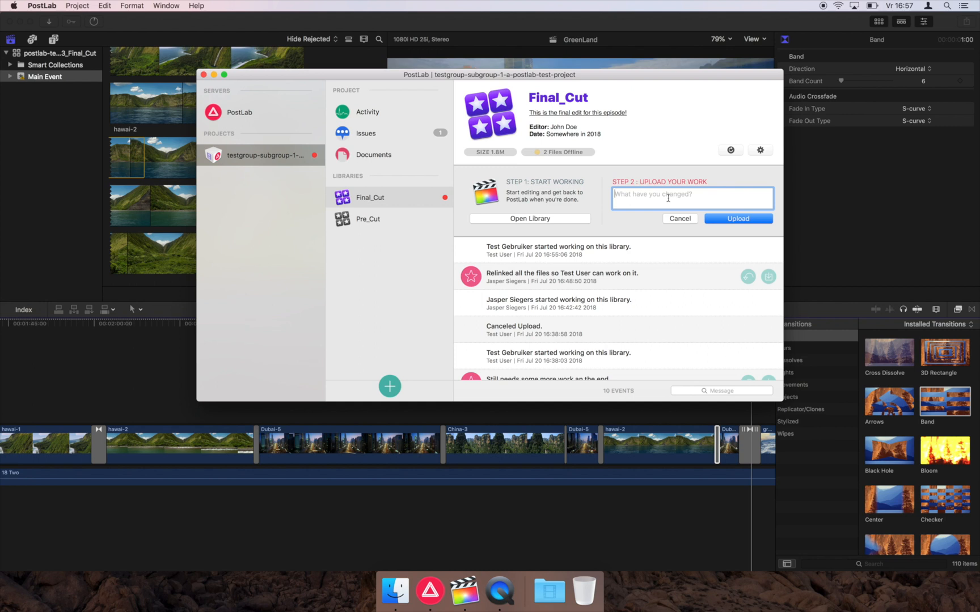
text(Added a nice)
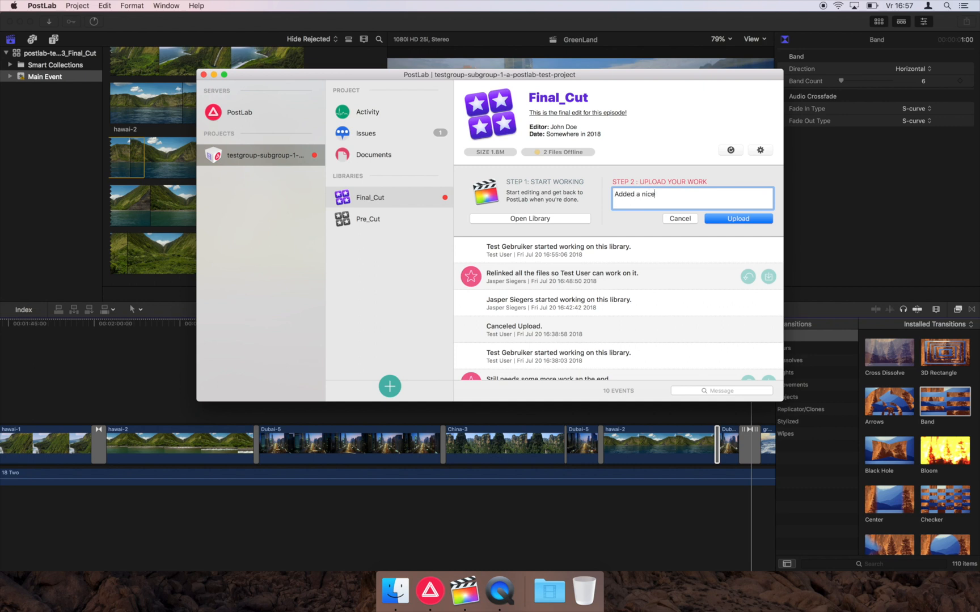
text(effect)
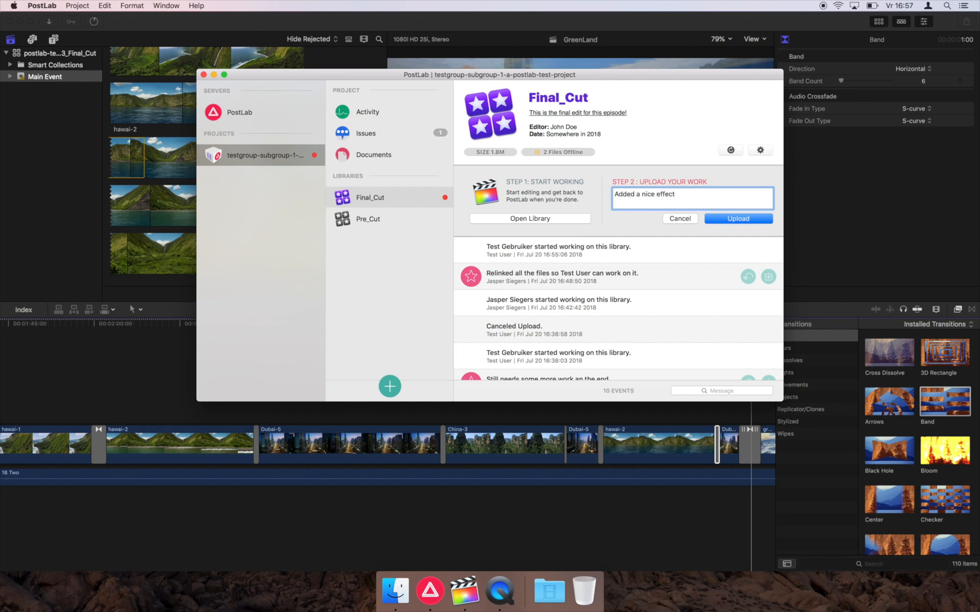
text(and I think)
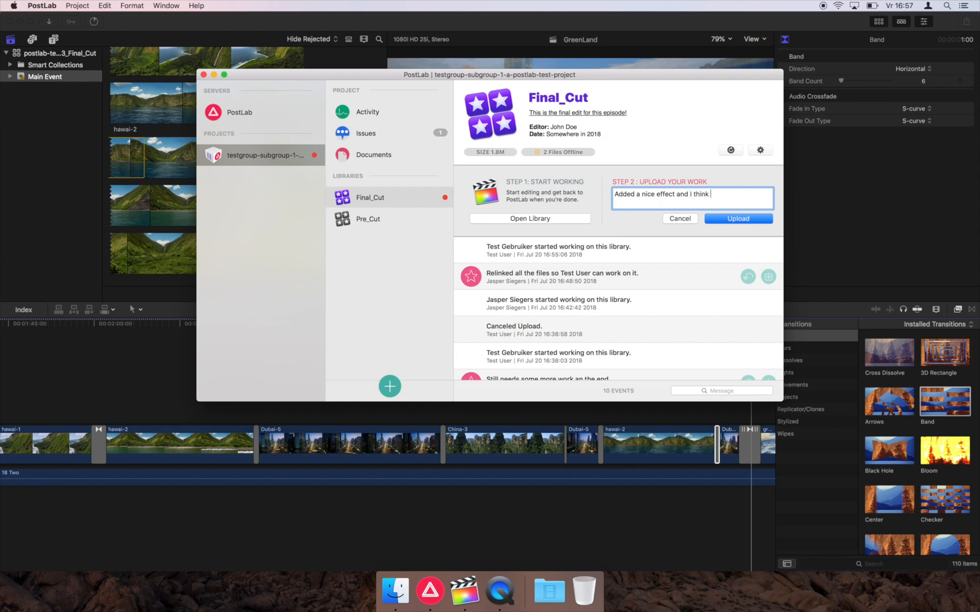
text(it works)
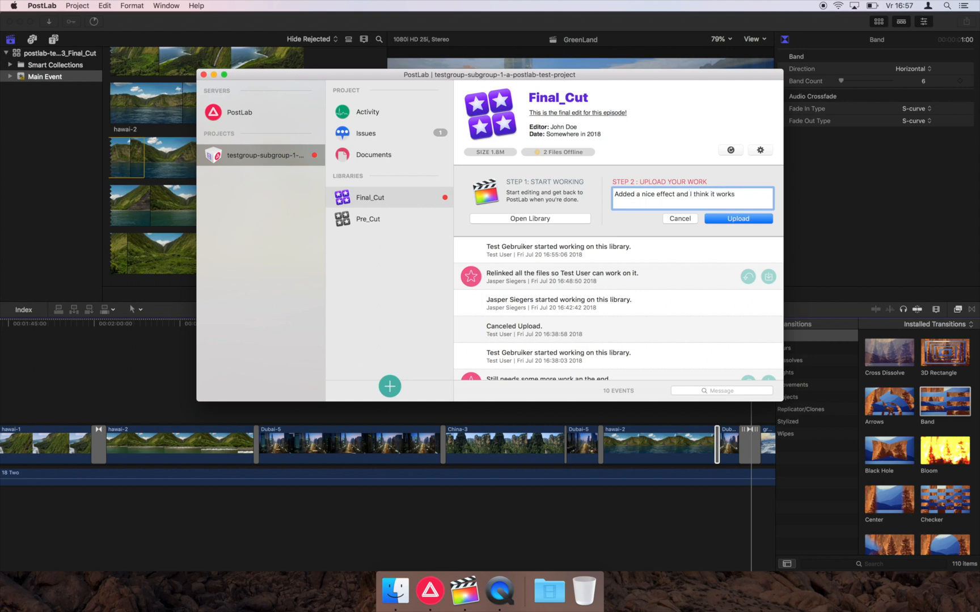
text(much better like this.)
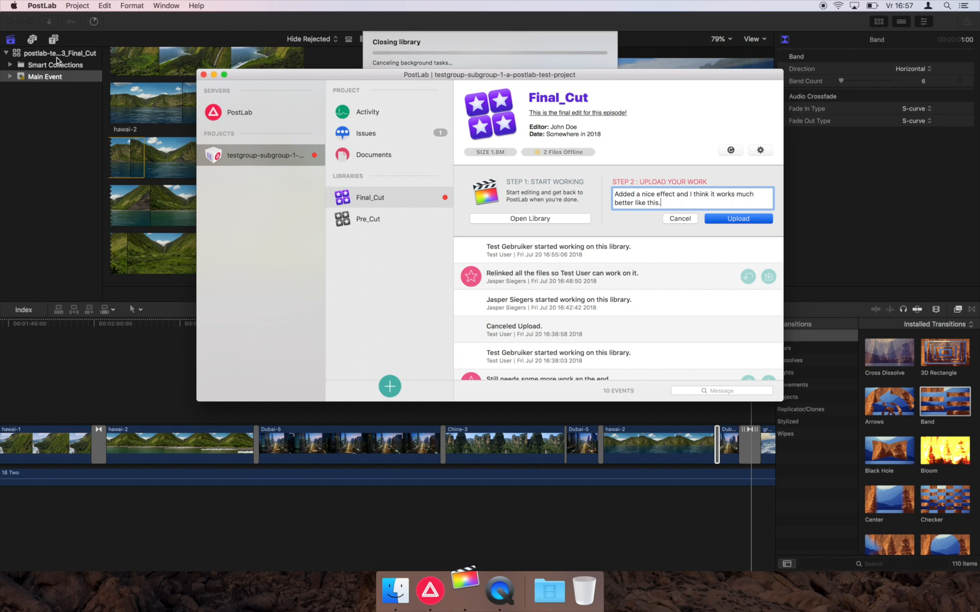
- Upload the edited Final_Cut library with its 'Added a nice effect…' description and go to the project's Issues
click(738, 218)
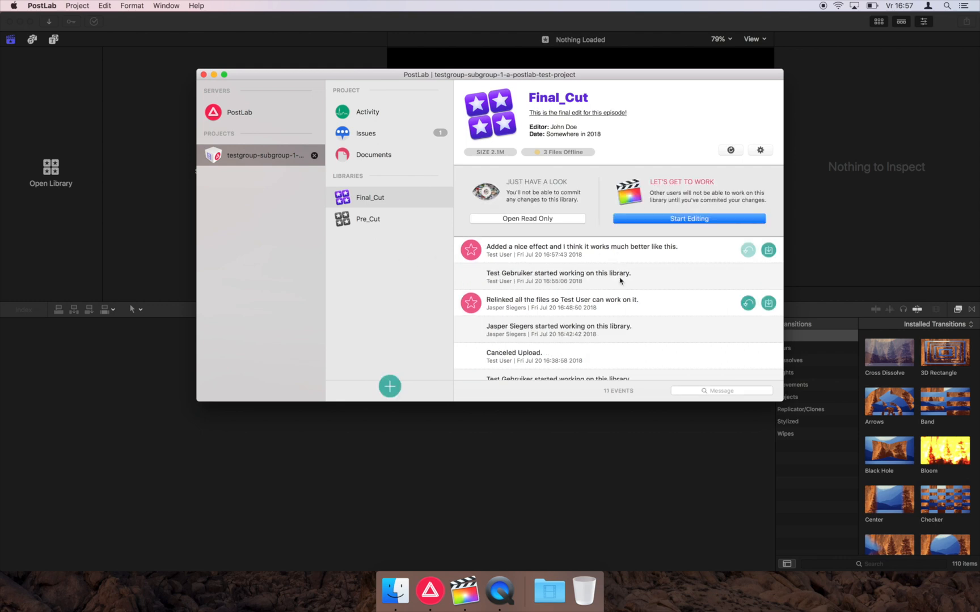
mouse_move(512, 239)
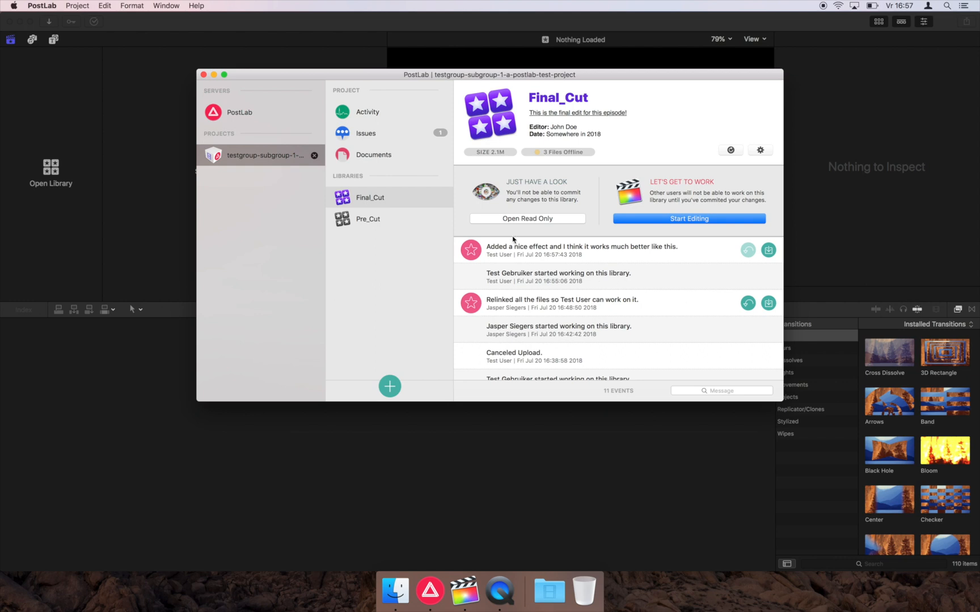
click(365, 134)
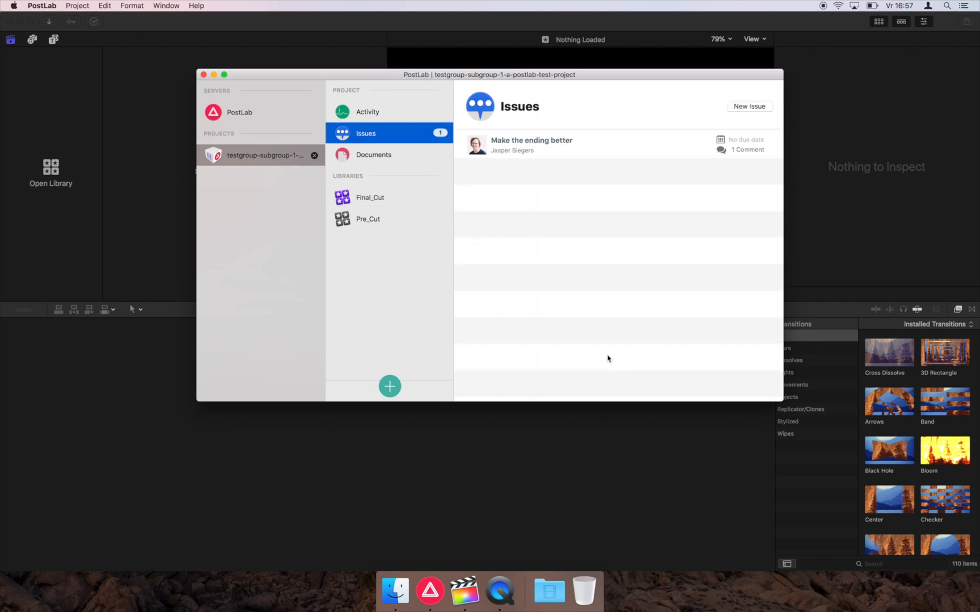
- Comment 'Have a look now. What do you think?' on the 'Make the ending better' issue
click(531, 145)
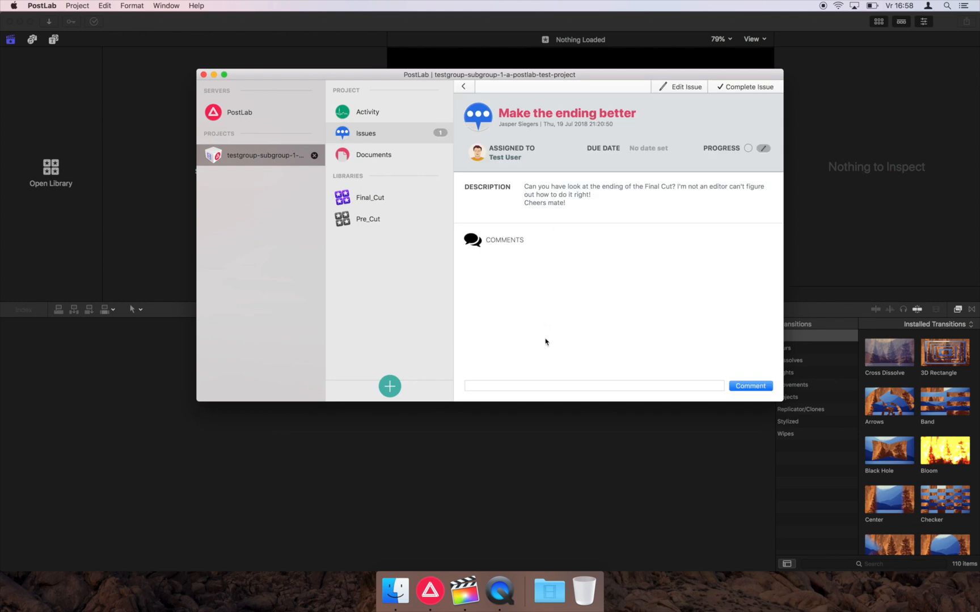
click(750, 386)
text(Have a look now. W)
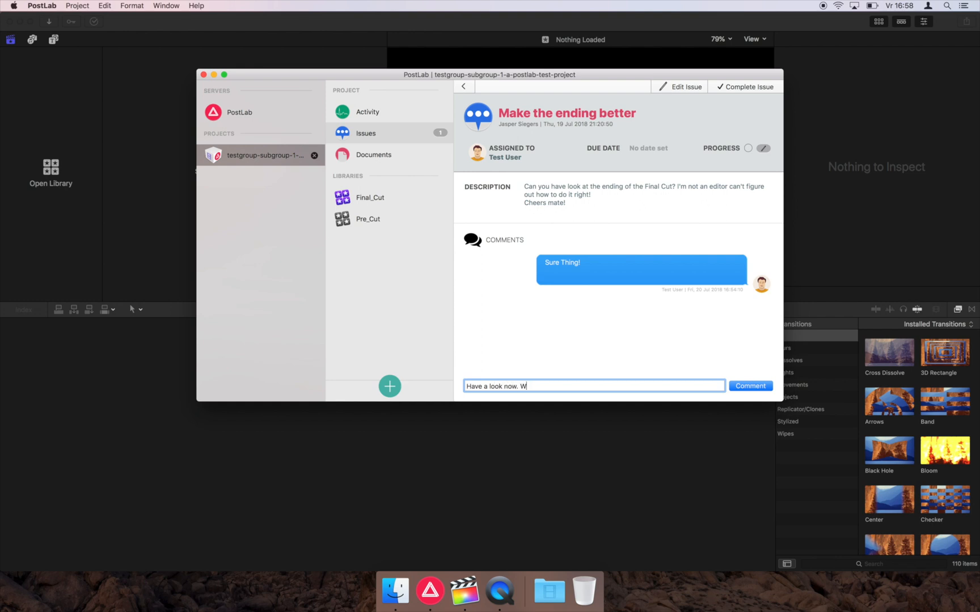
text(hat do you think?)
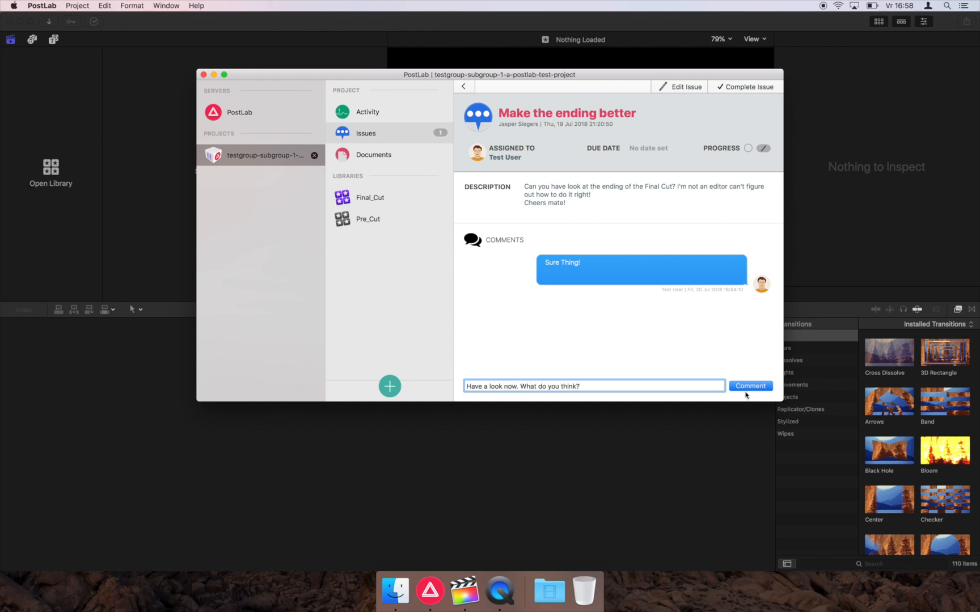
click(749, 386)
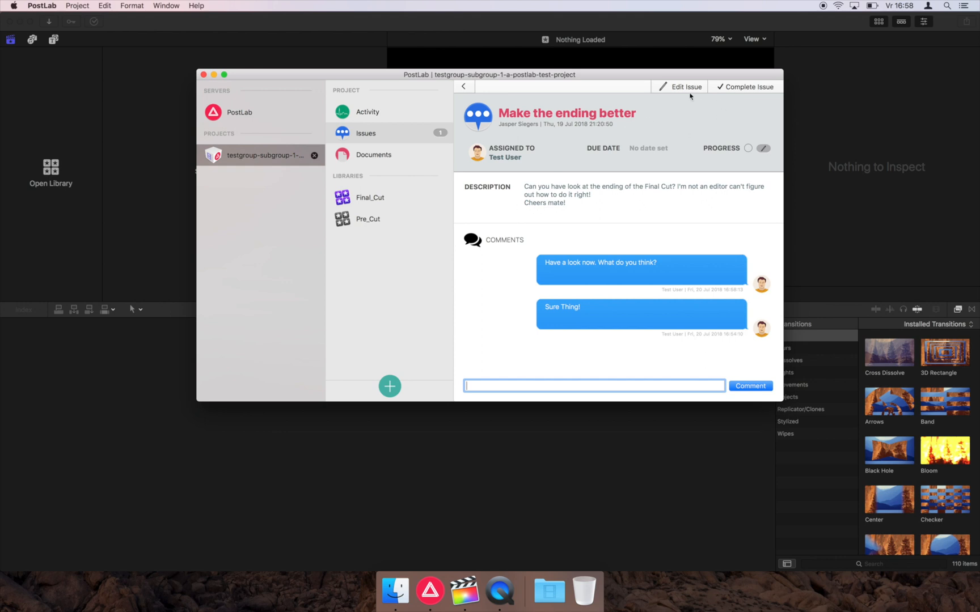
click(679, 86)
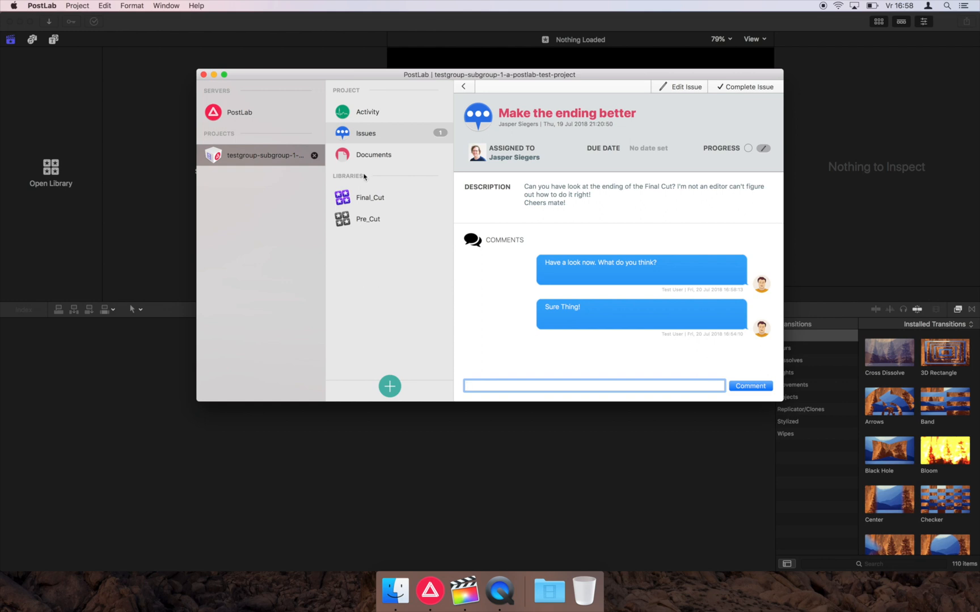
mouse_move(359, 297)
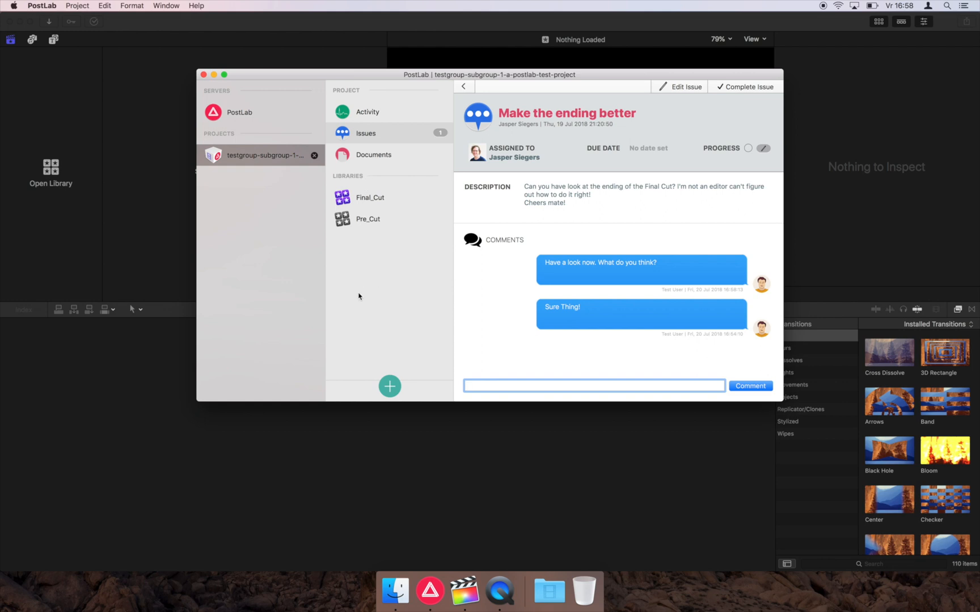
click(390, 386)
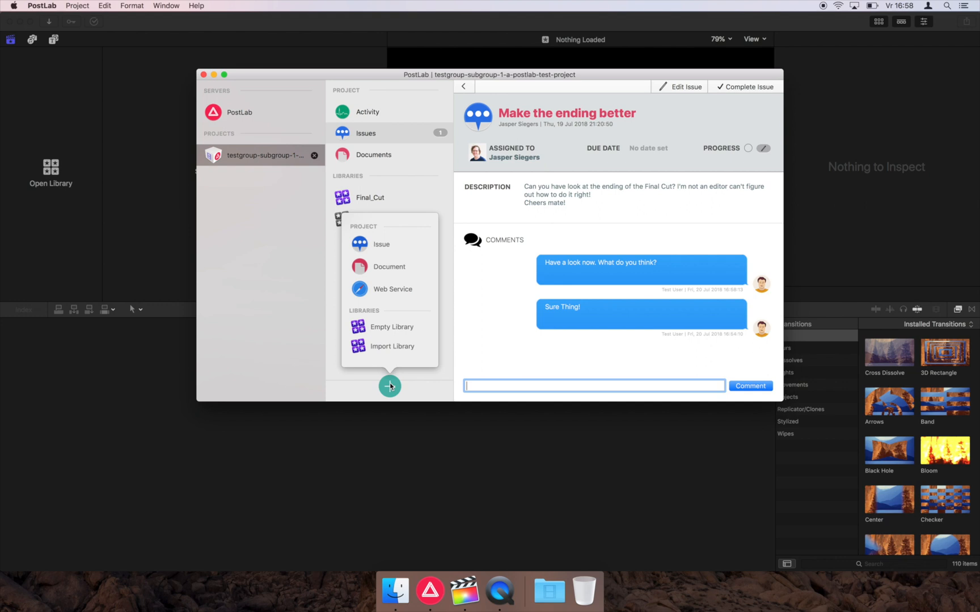
mouse_move(405, 302)
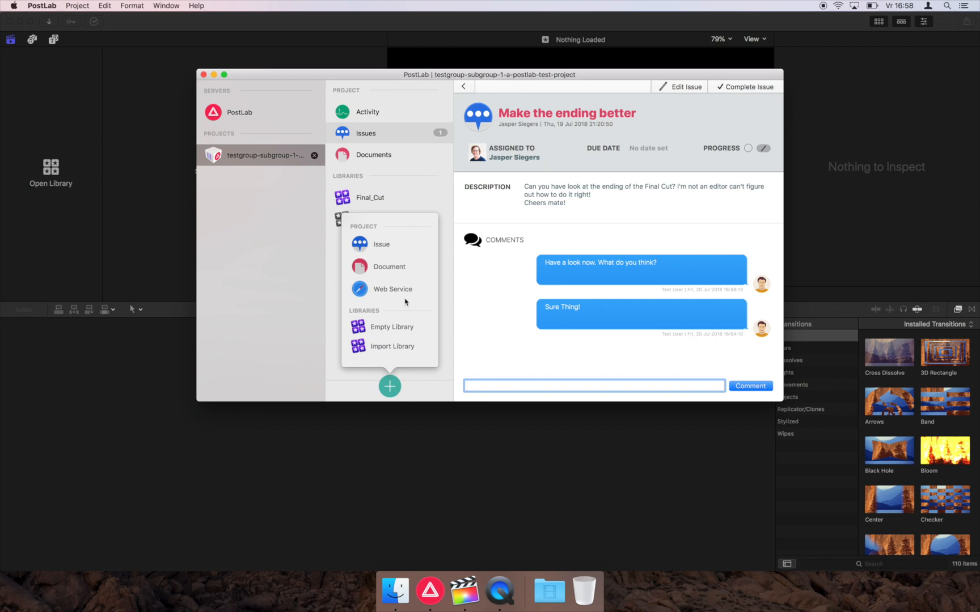
mouse_move(404, 296)
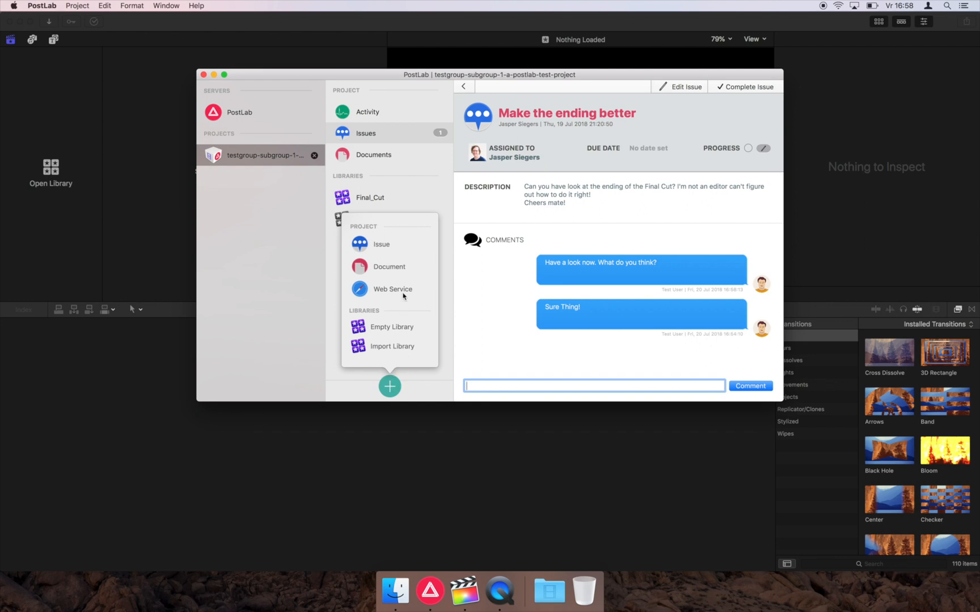
mouse_move(400, 333)
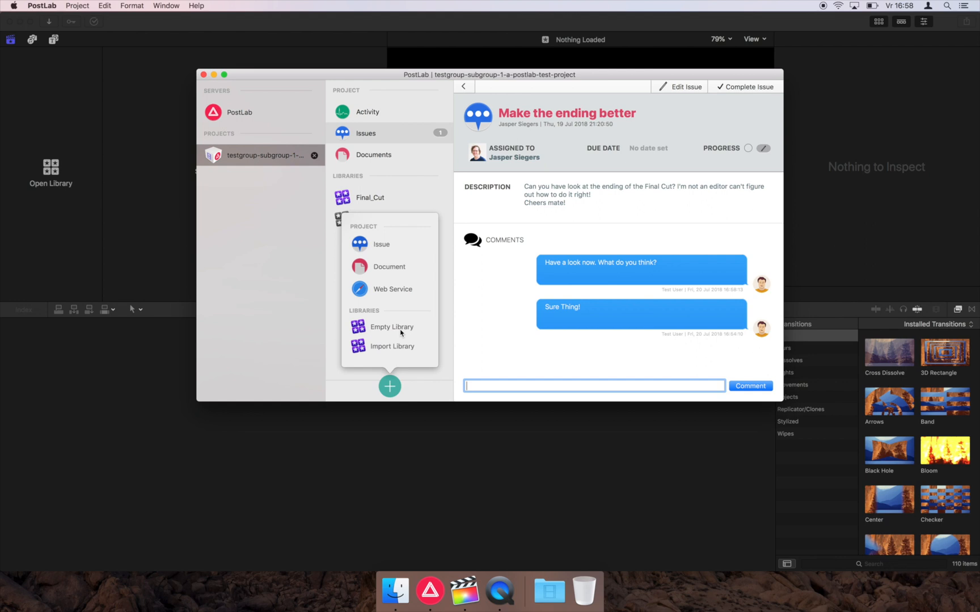
click(390, 327)
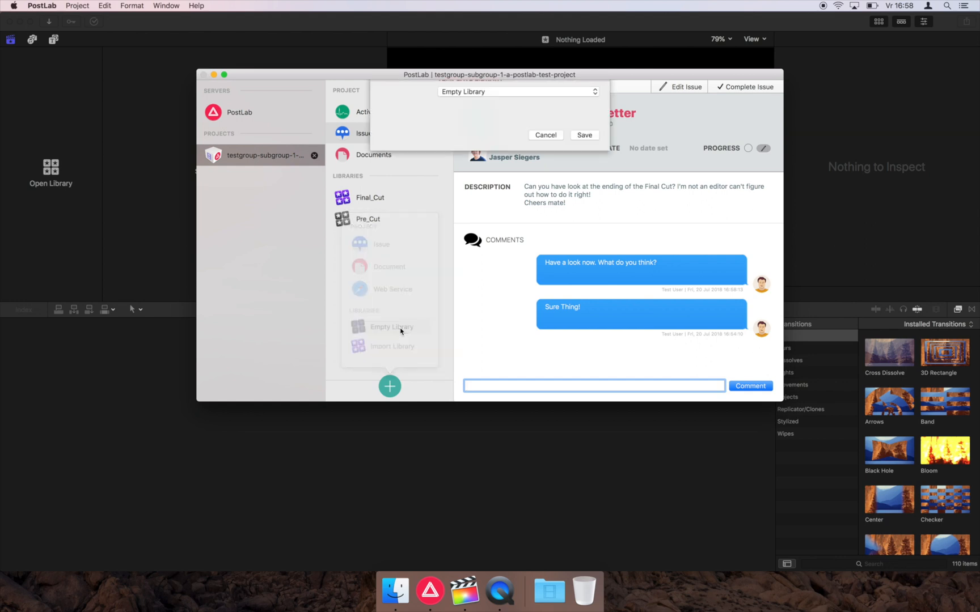
click(391, 327)
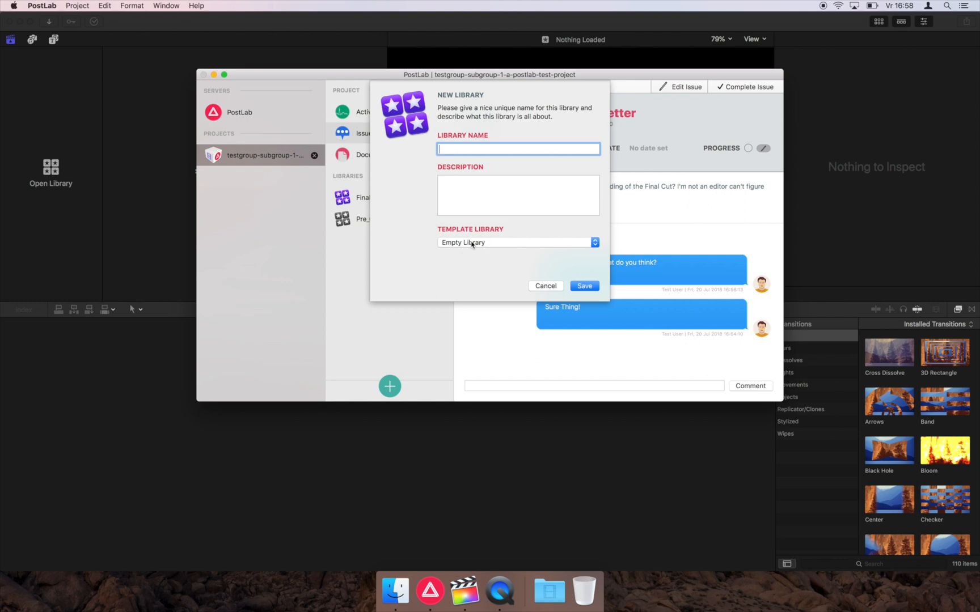
click(516, 243)
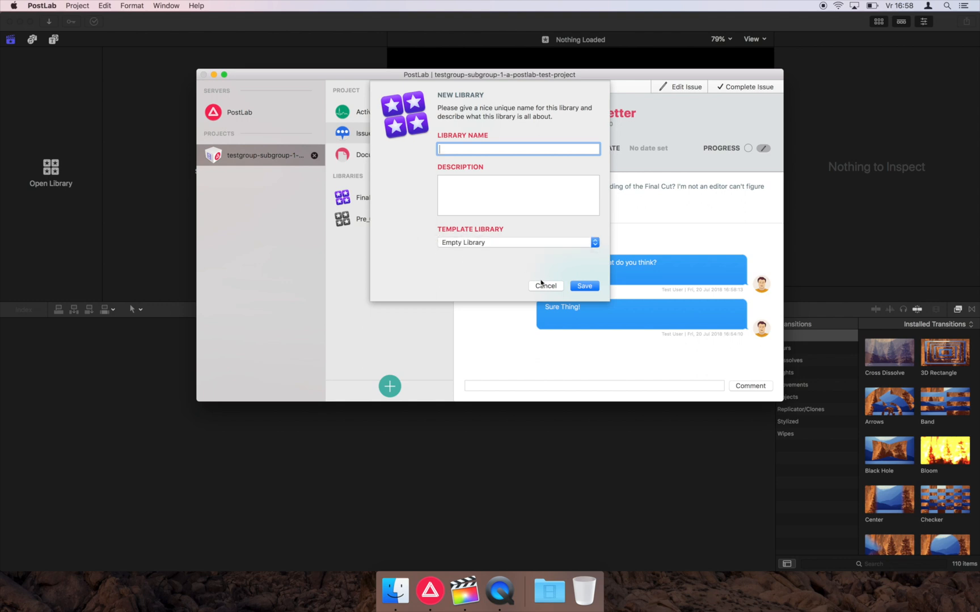
click(544, 286)
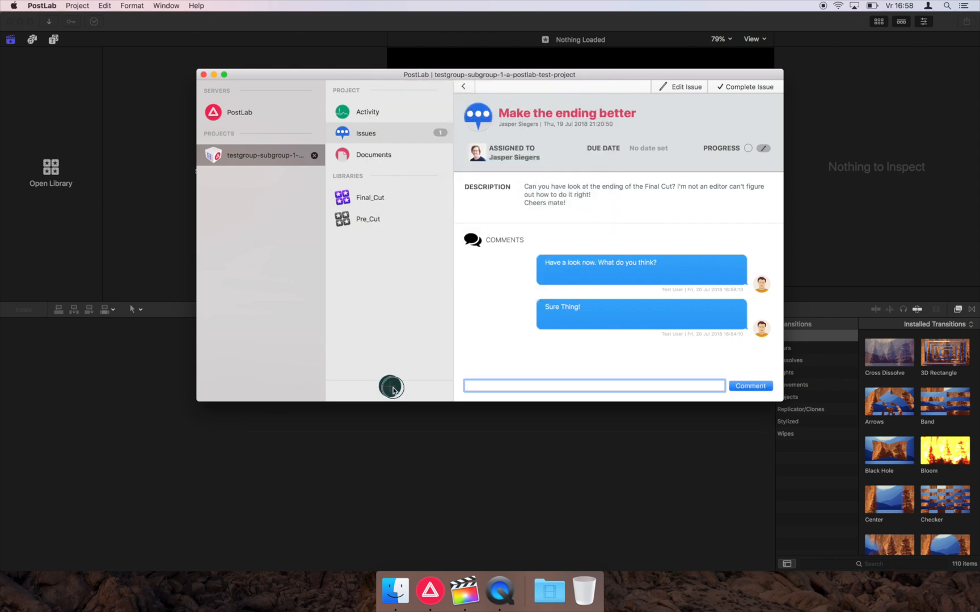
- Save a new web service link named Cantemo with its URL and the Cantemo icon
click(390, 386)
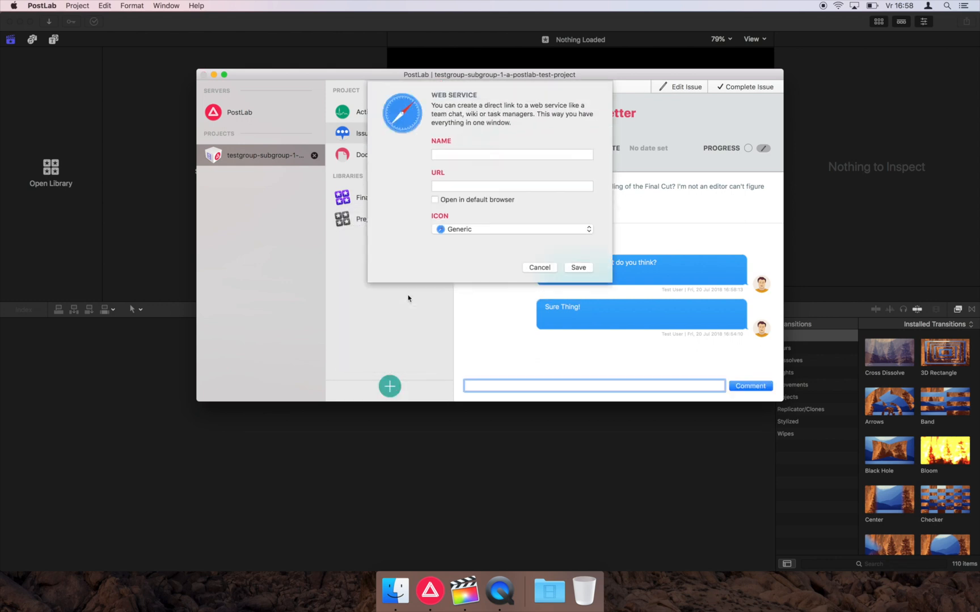
click(511, 154)
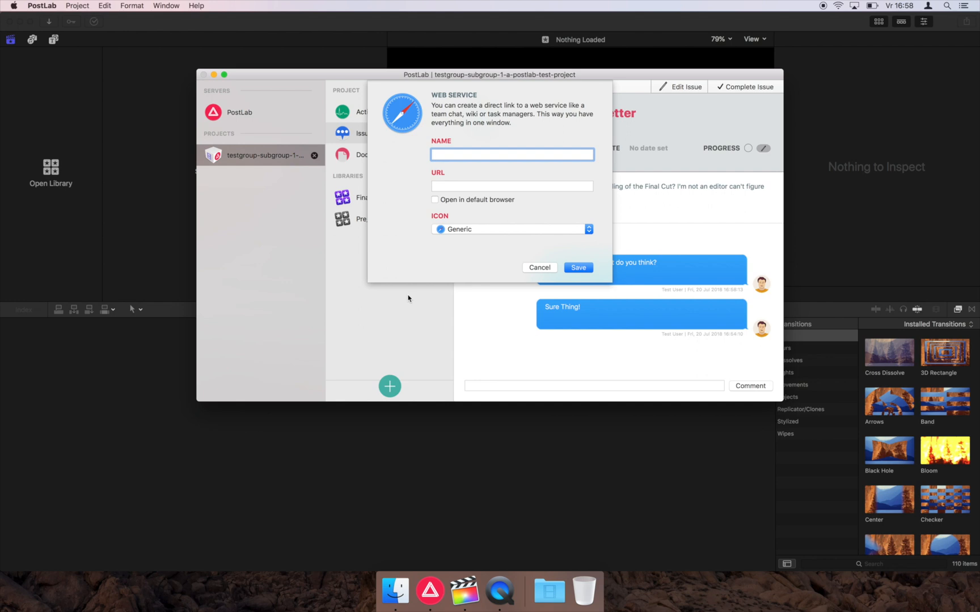
text(Cantemo)
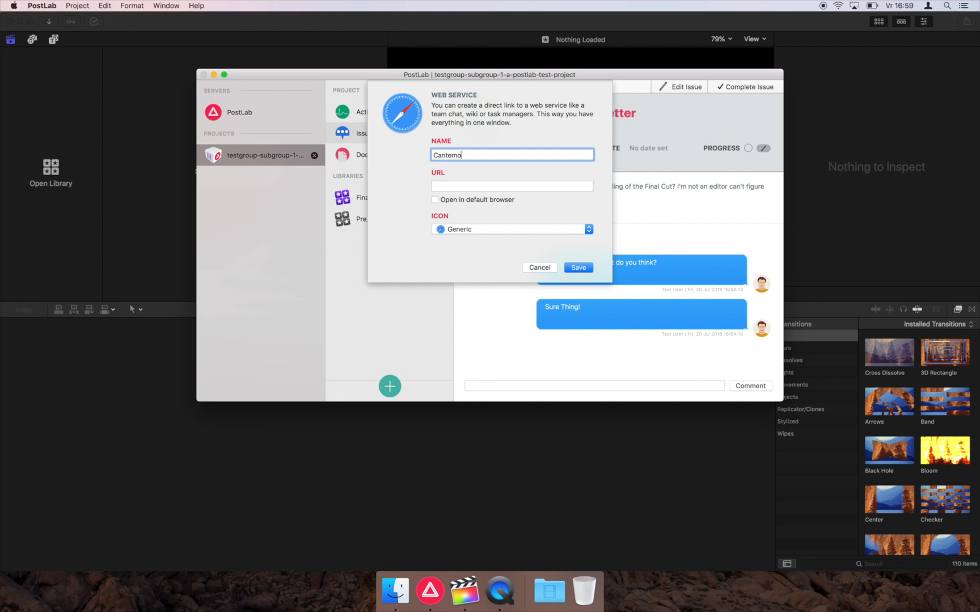
text(http://cantemo.)
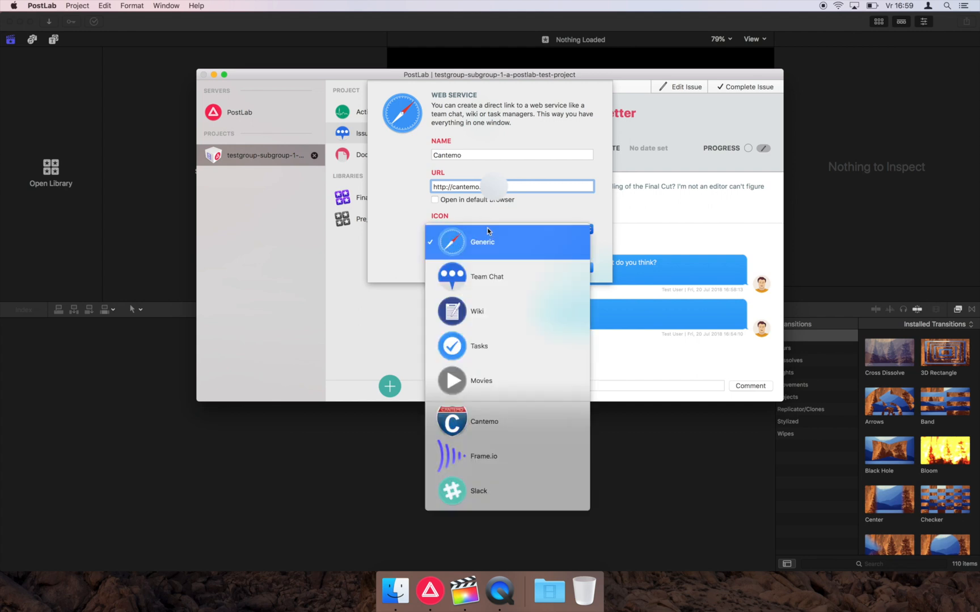
click(484, 421)
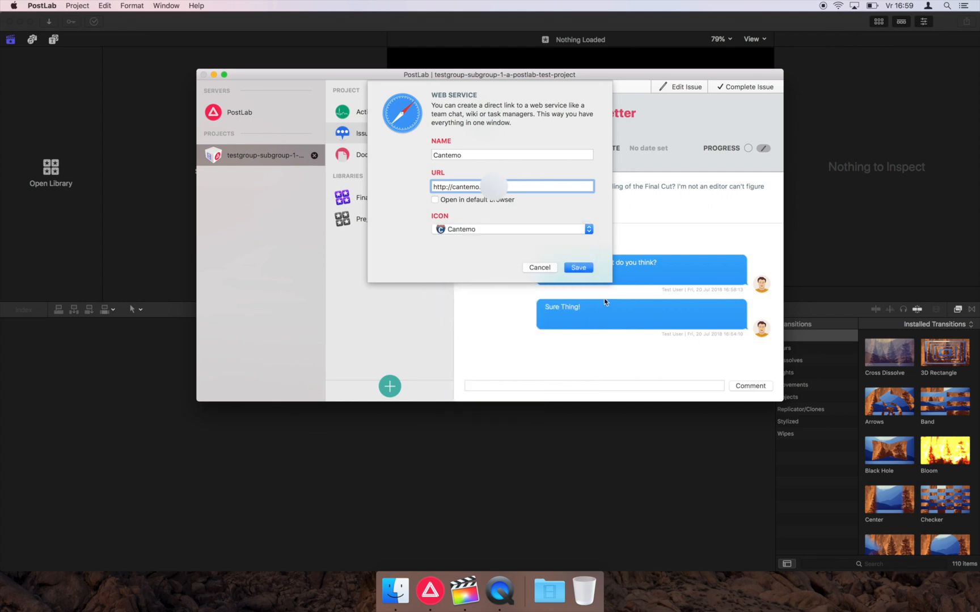
click(577, 268)
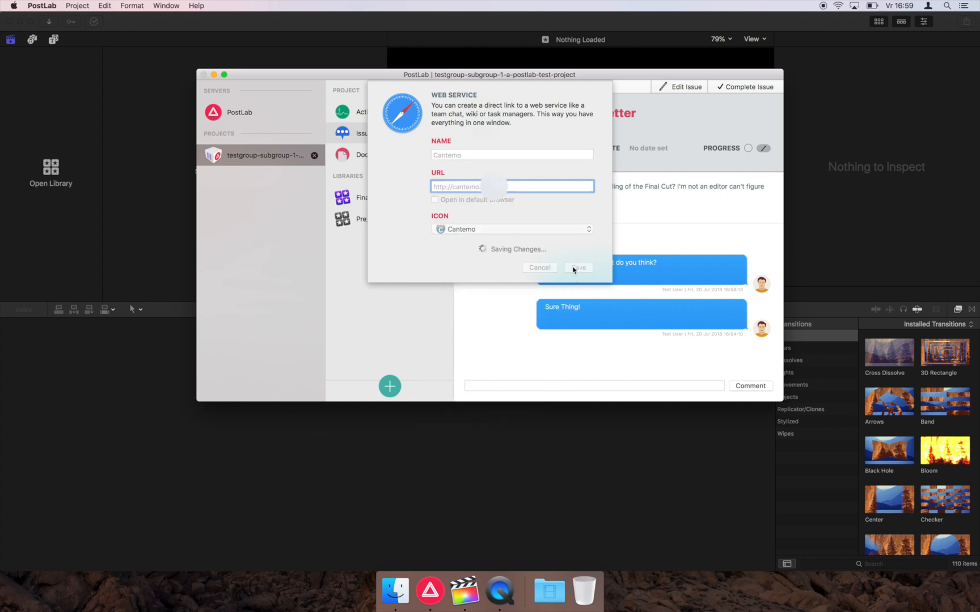
click(576, 268)
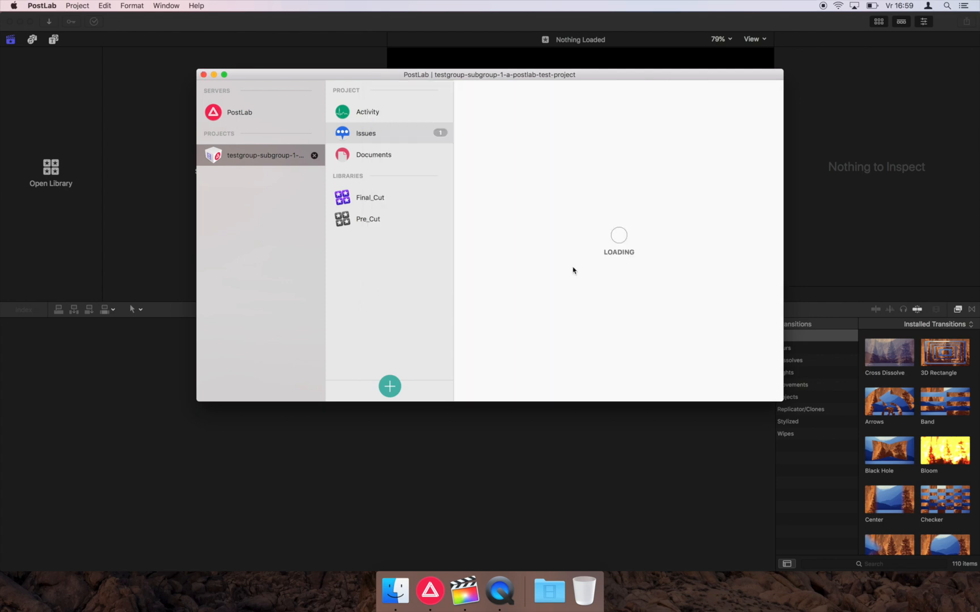
- Select the Cantemo sidebar entry to load the Cantemo Portal login page in the project window
click(369, 176)
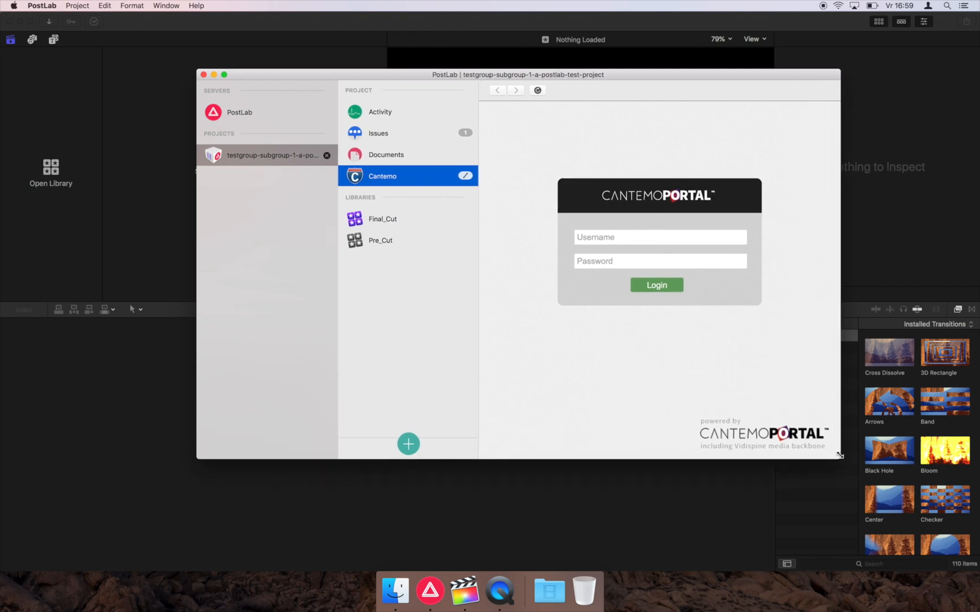
mouse_move(591, 299)
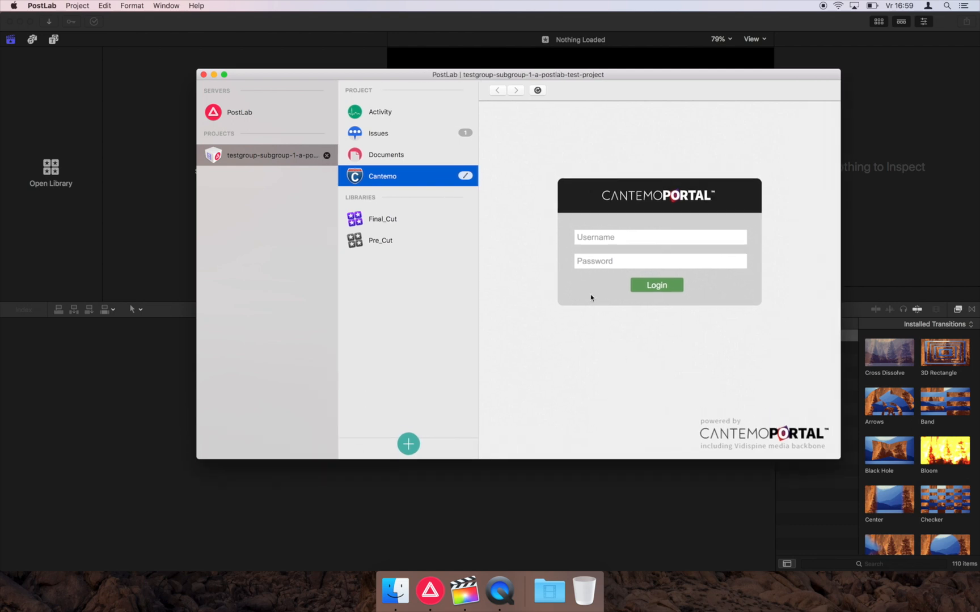